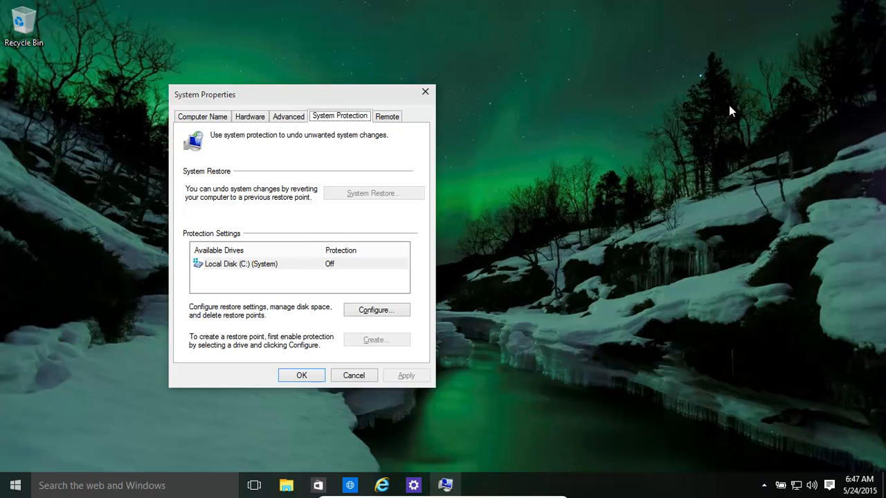
pyautogui.moveTo(199, 250)
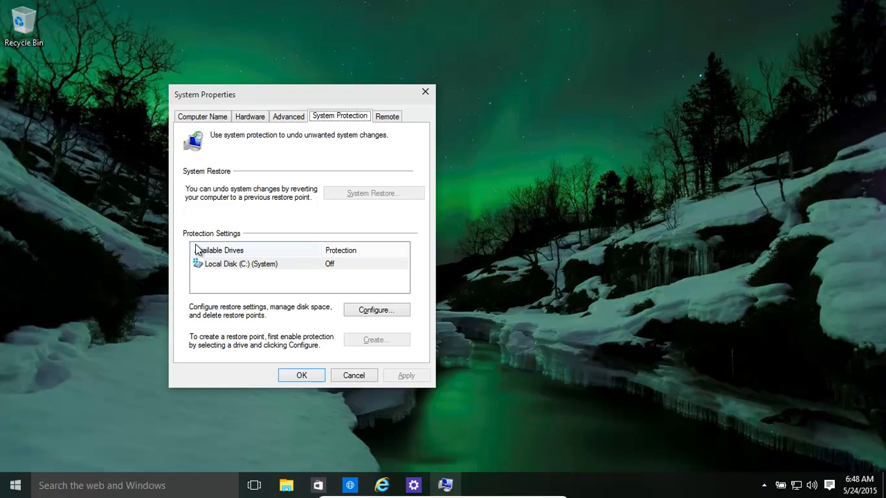
pyautogui.moveTo(291, 275)
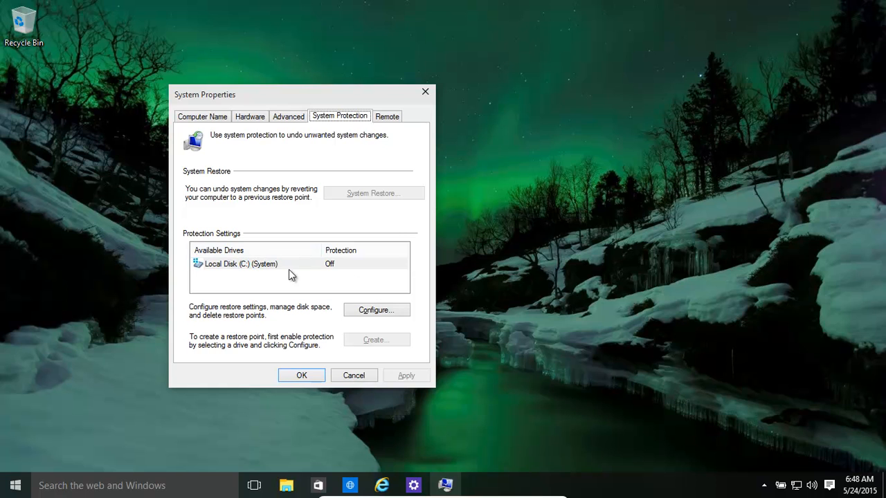
pyautogui.moveTo(250, 270)
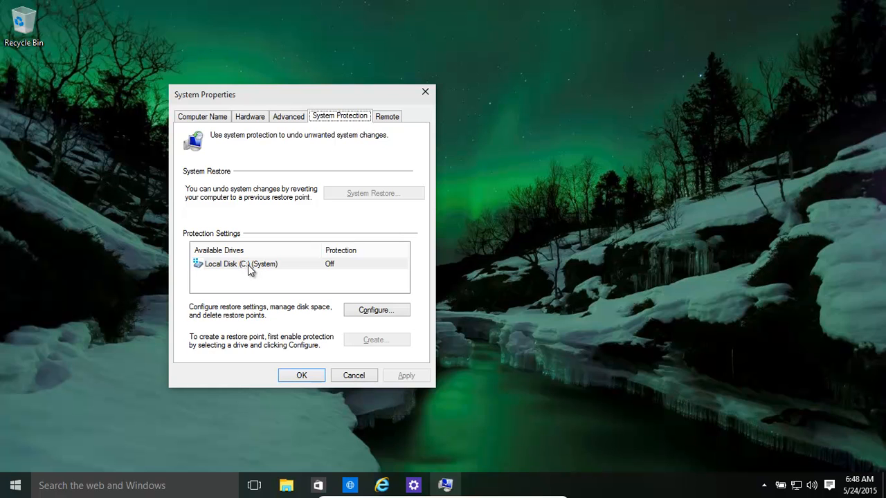
# - Select Local Disk (C:) (System) and bring up its protection settings via Configure
pyautogui.click(241, 263)
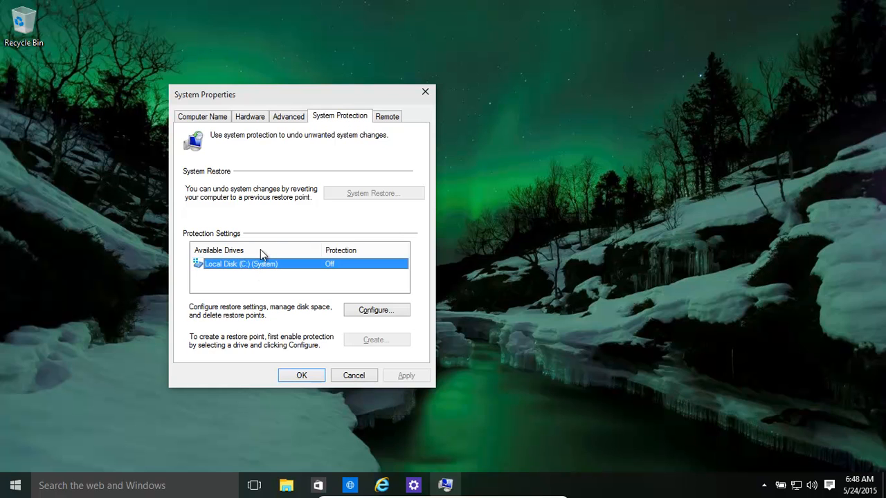
pyautogui.moveTo(14, 484)
pyautogui.write('r')
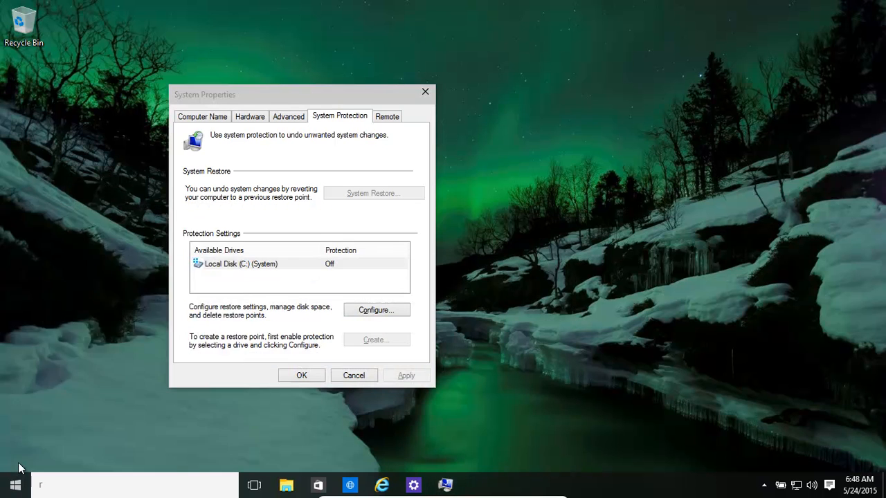
pyautogui.write('estore')
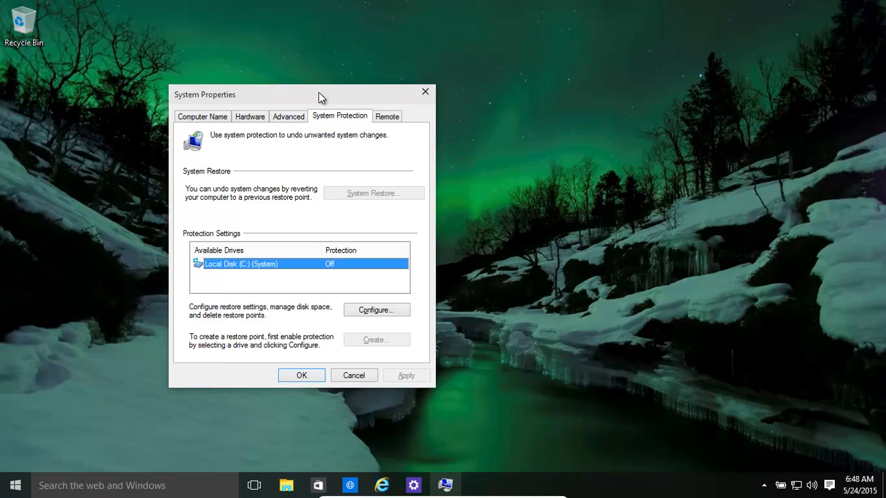
pyautogui.click(376, 310)
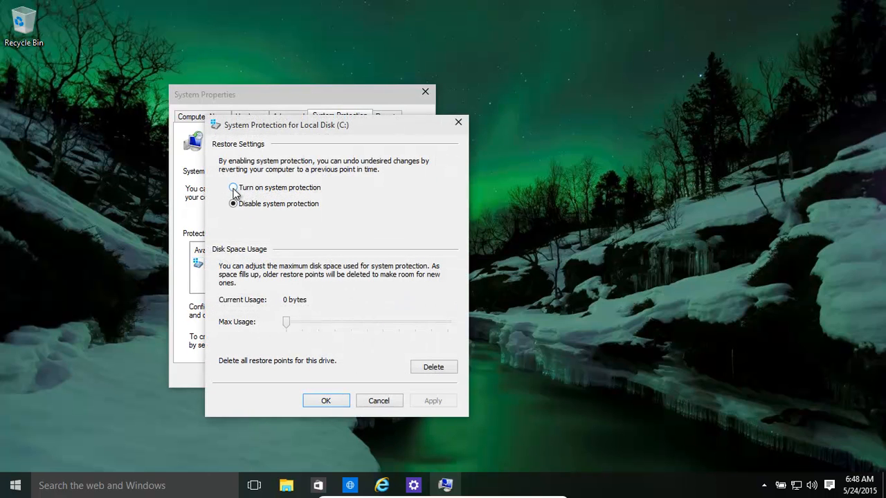
# - Enable system protection for C: with Max Usage 20% (8.90 GB) and apply it
pyautogui.click(233, 188)
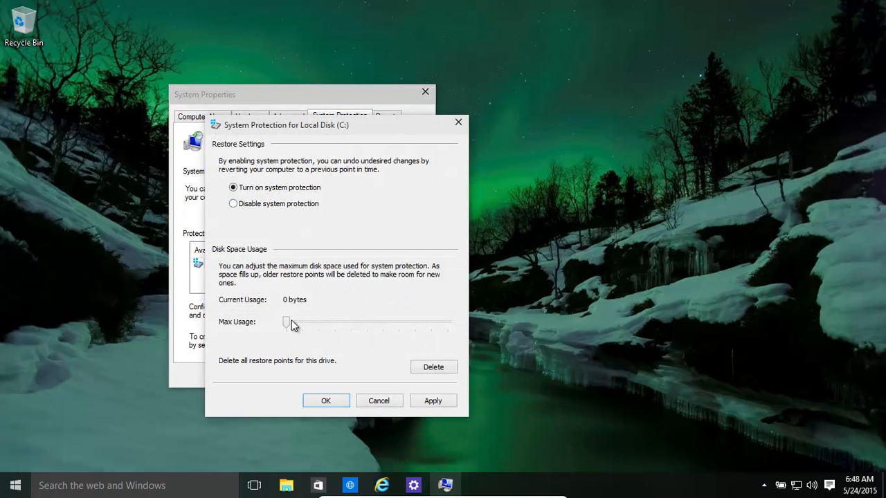
pyautogui.moveTo(288, 324); pyautogui.dragTo(318, 323)
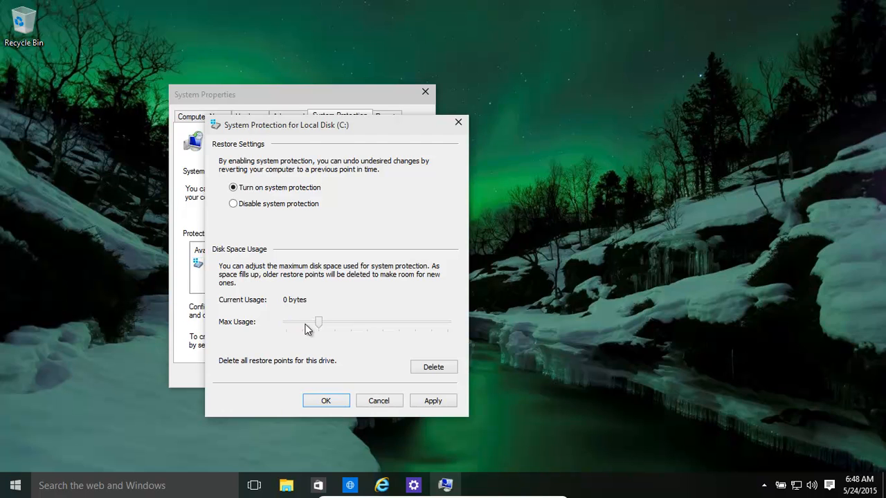
pyautogui.moveTo(318, 340)
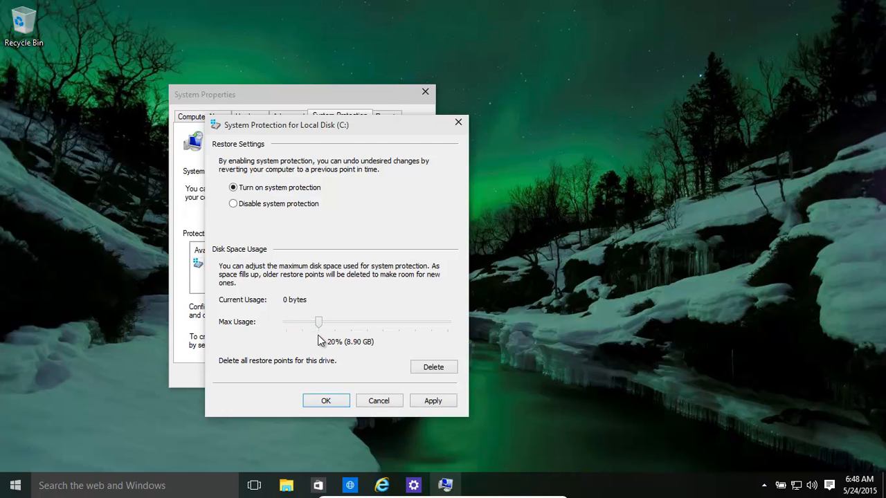
pyautogui.moveTo(341, 365)
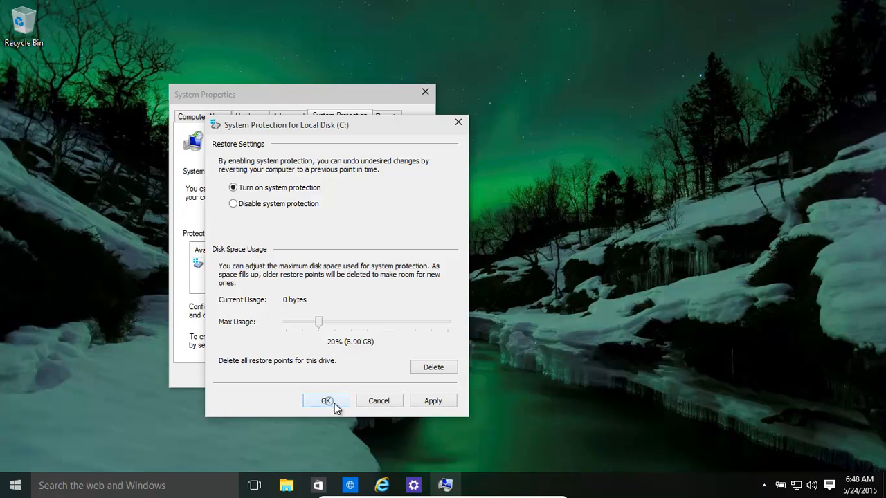
pyautogui.click(327, 402)
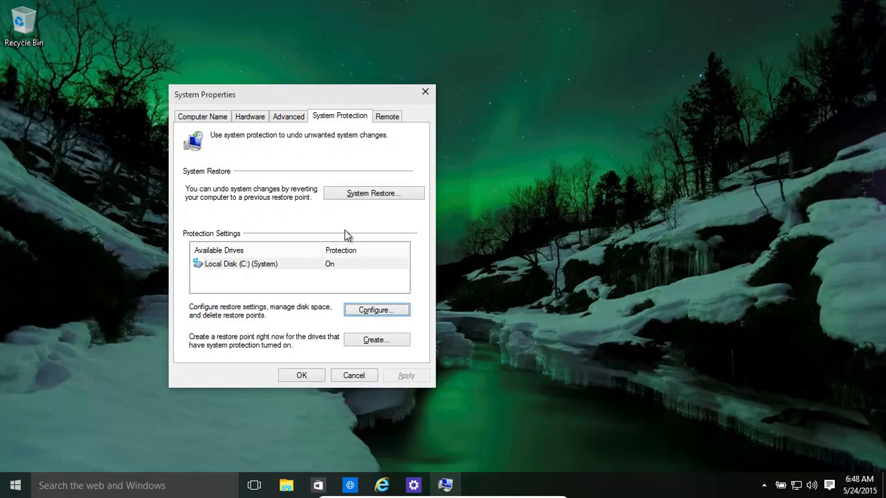
pyautogui.moveTo(274, 50)
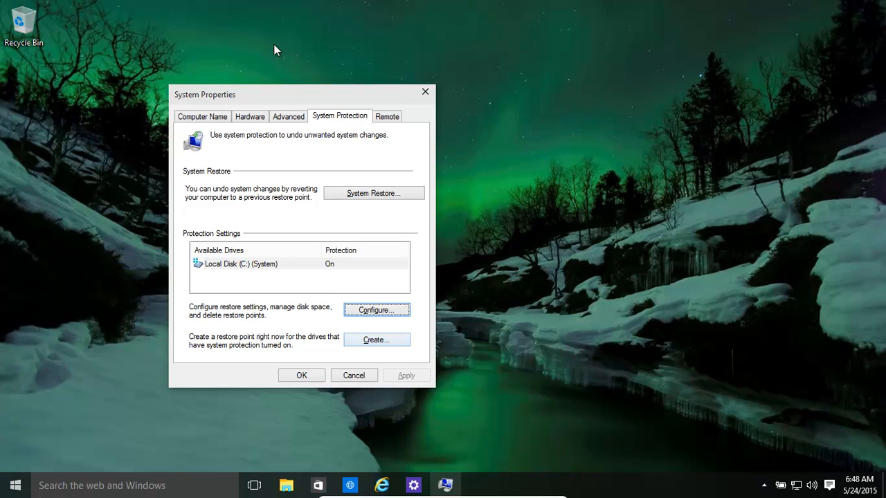
pyautogui.moveTo(415, 346)
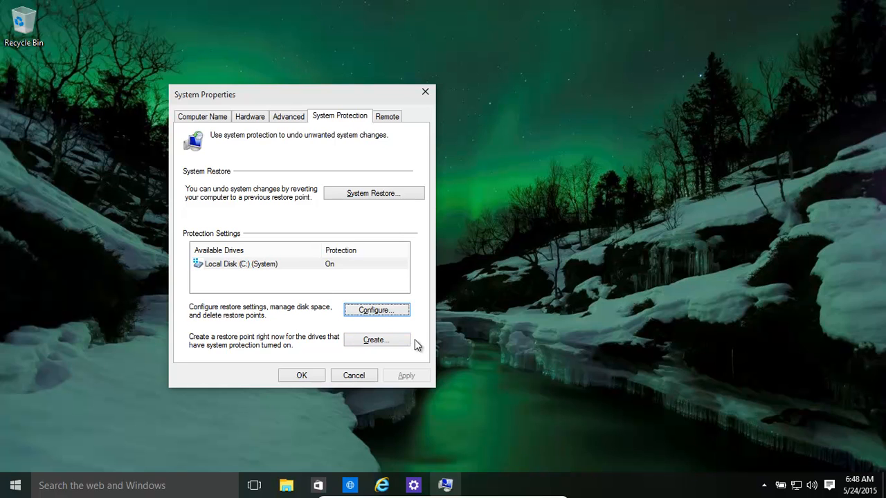
pyautogui.moveTo(376, 341)
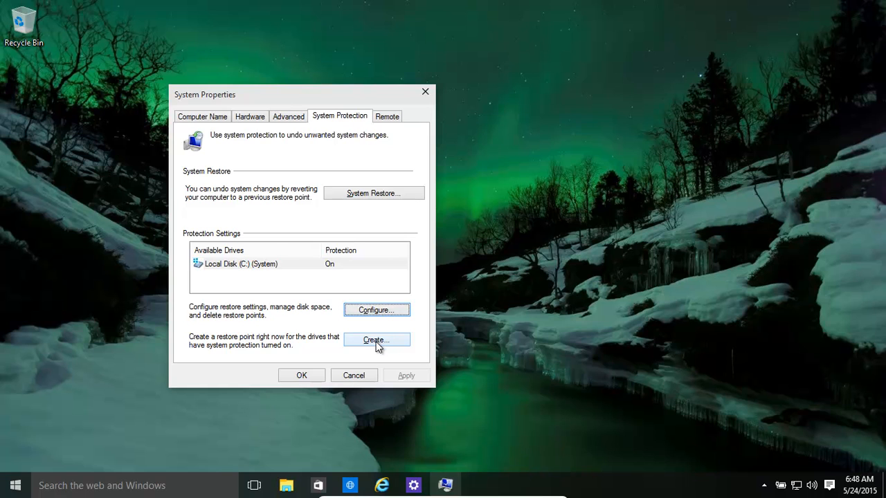
pyautogui.moveTo(300, 252)
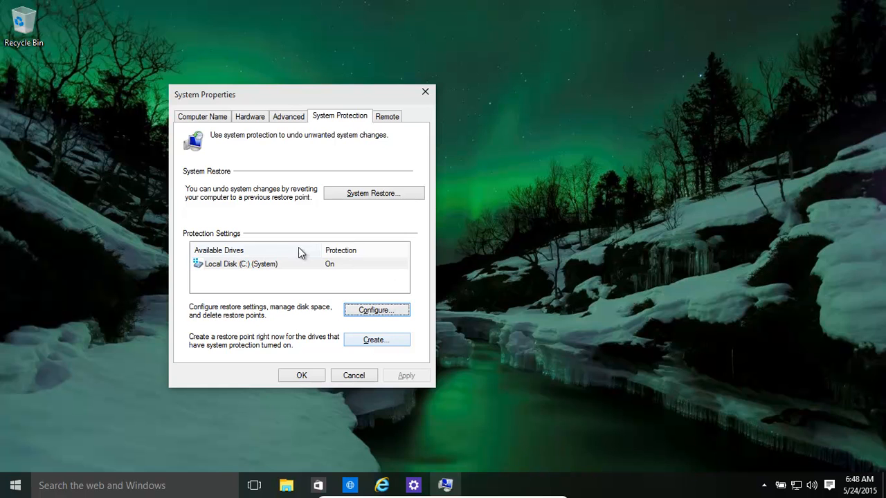
pyautogui.moveTo(301, 268)
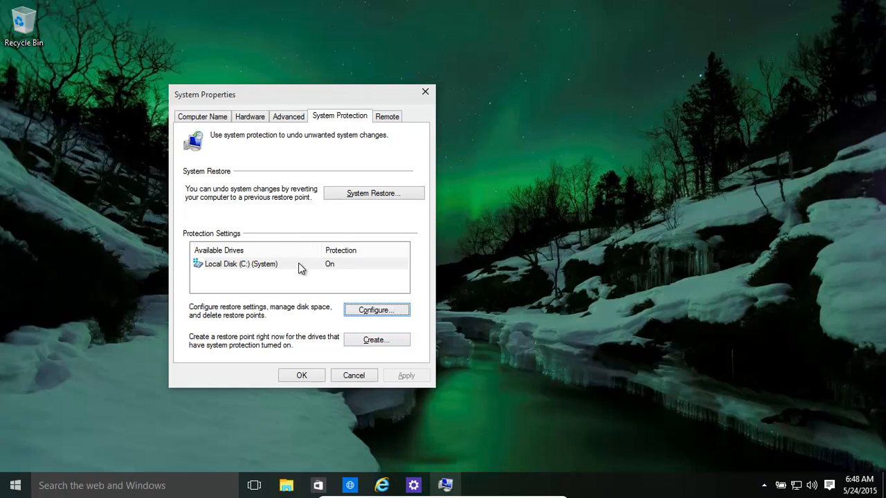
pyautogui.moveTo(213, 309)
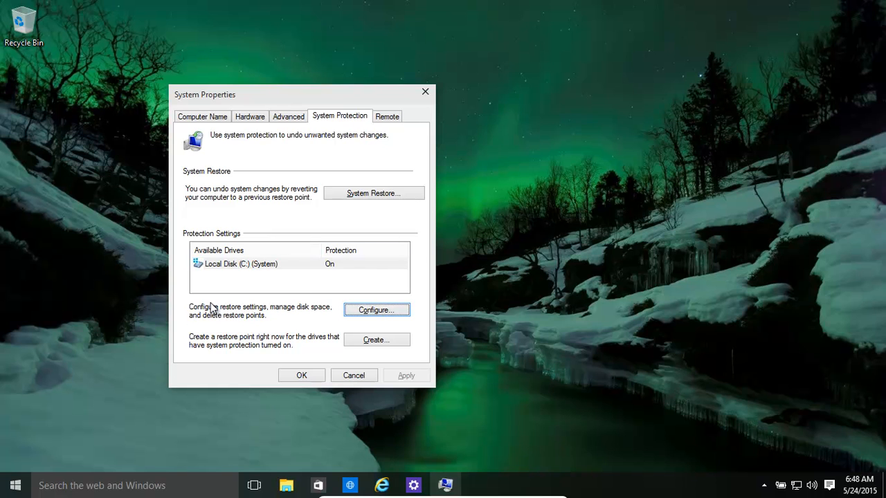
pyautogui.moveTo(332, 325)
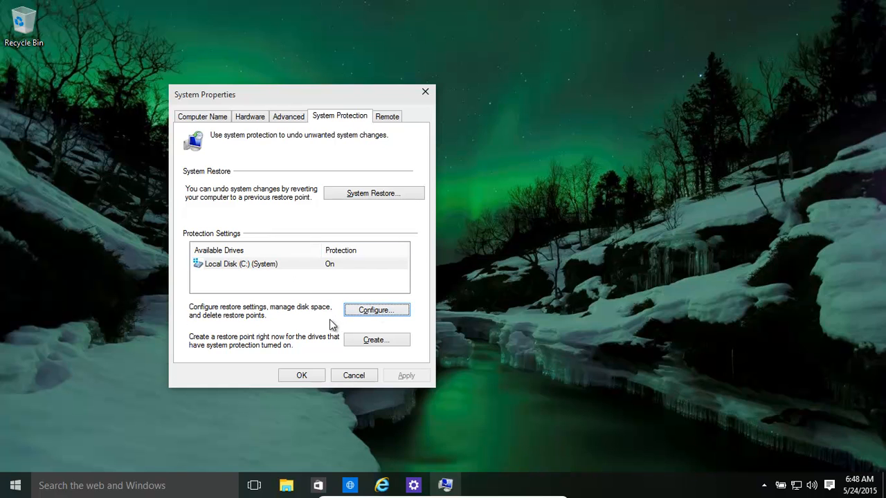
# - Create a restore point described 'Clean PC' on C: and dismiss the success message
pyautogui.click(377, 339)
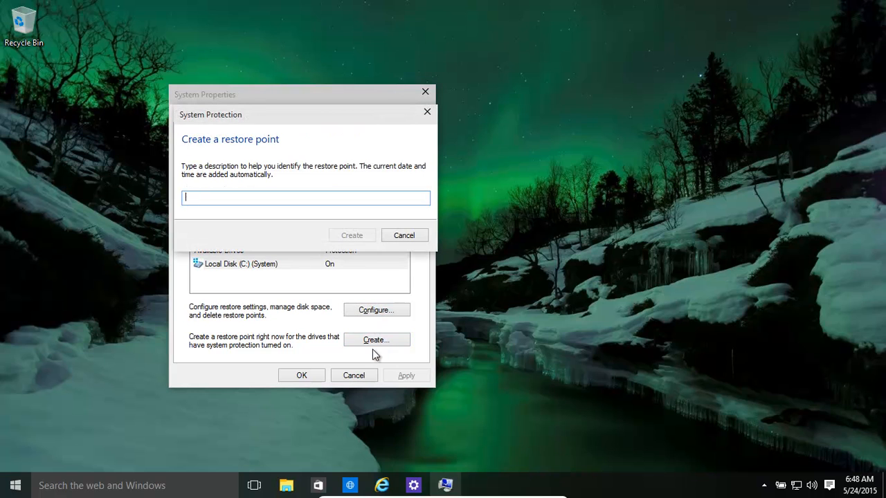
pyautogui.moveTo(355, 349)
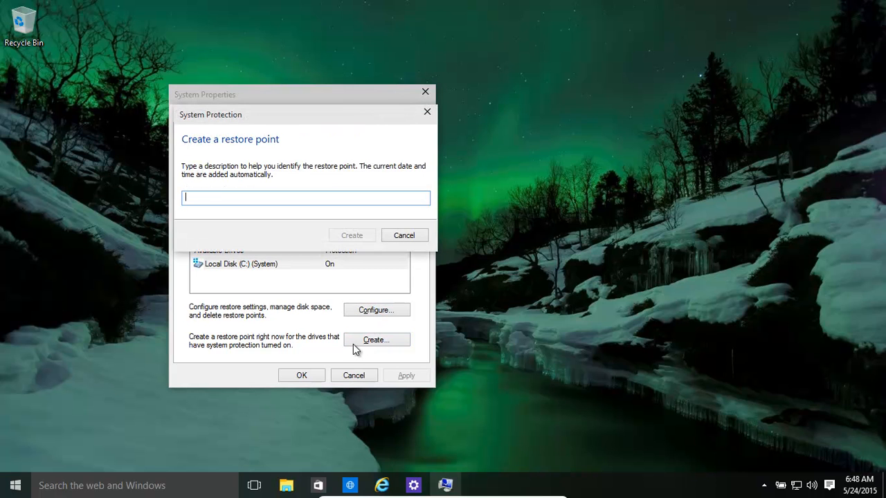
pyautogui.write('Clean')
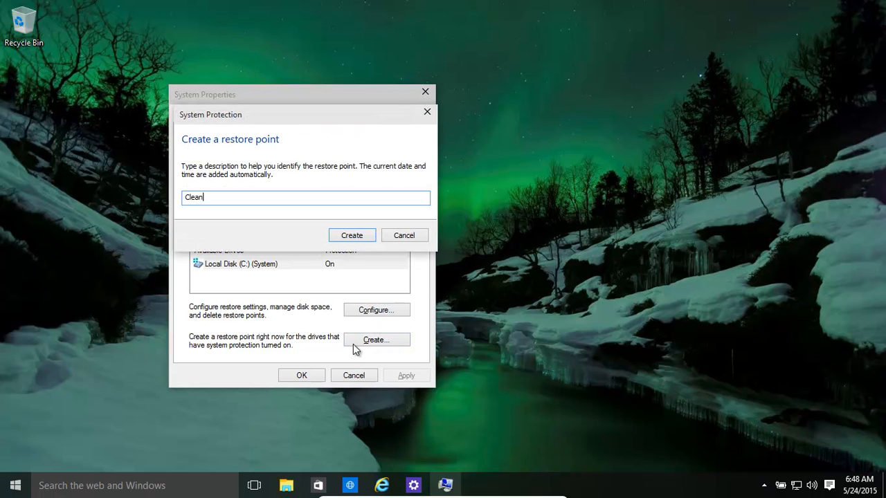
pyautogui.write('PC')
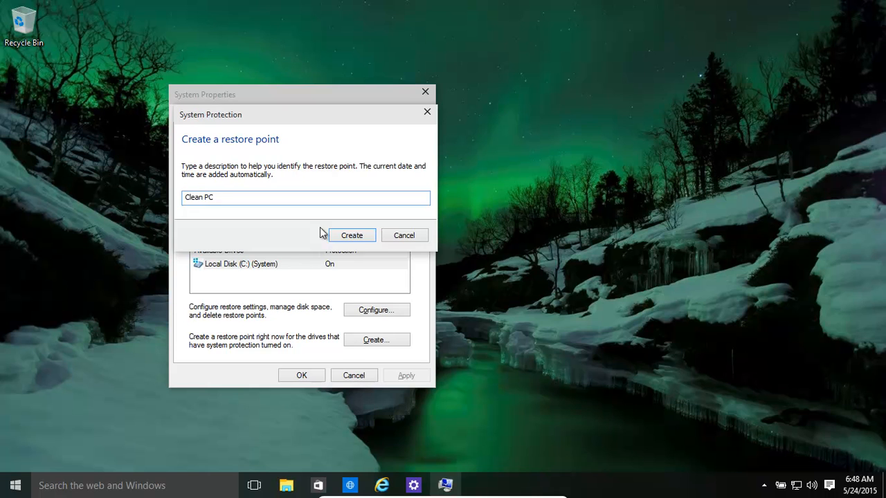
pyautogui.click(352, 235)
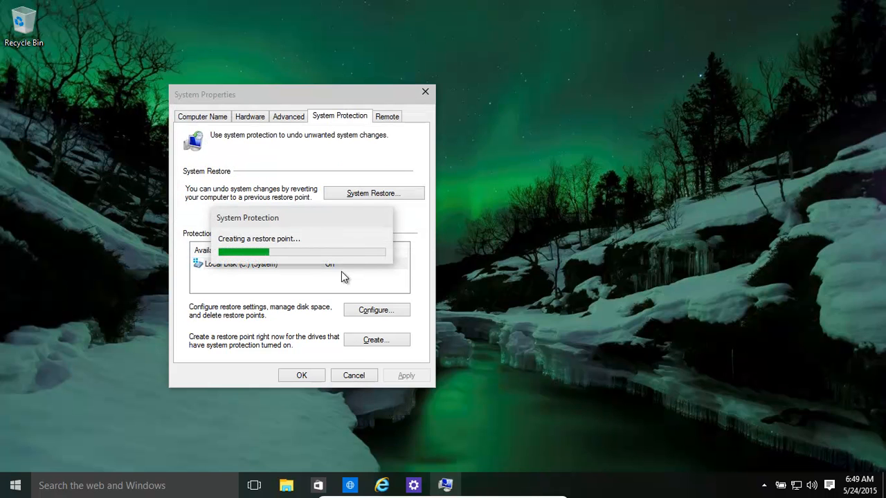
pyautogui.moveTo(450, 239)
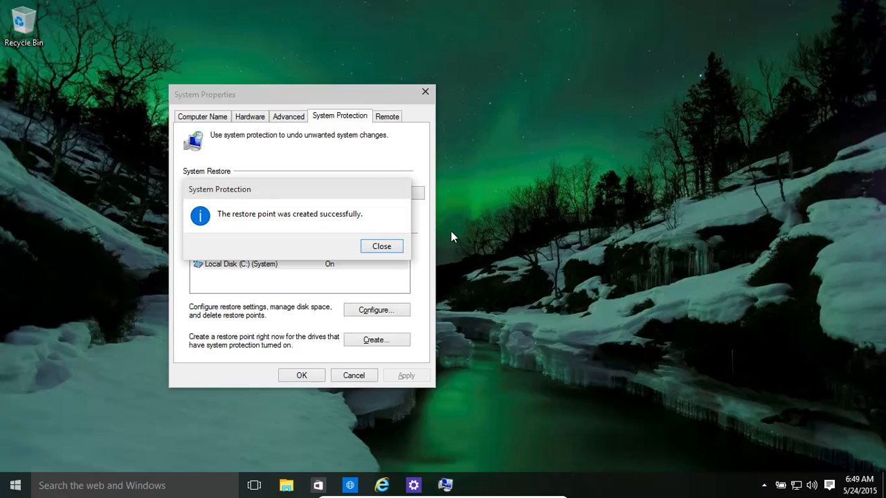
pyautogui.moveTo(372, 234)
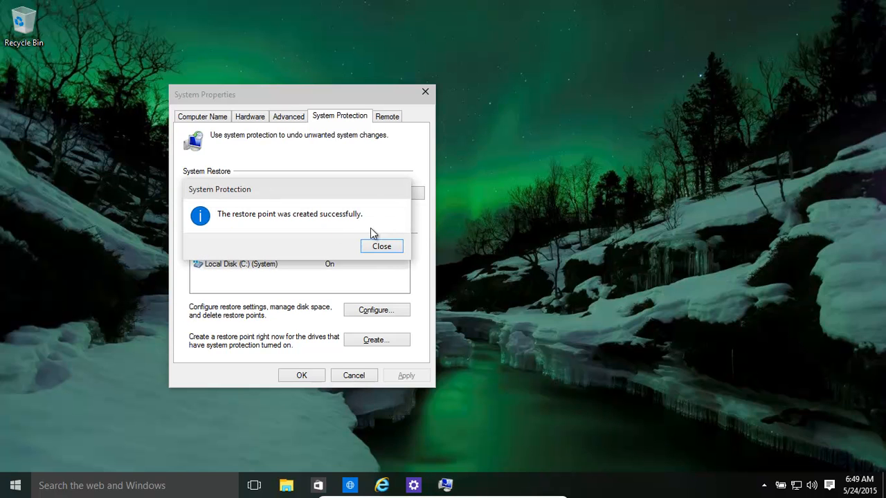
pyautogui.click(381, 247)
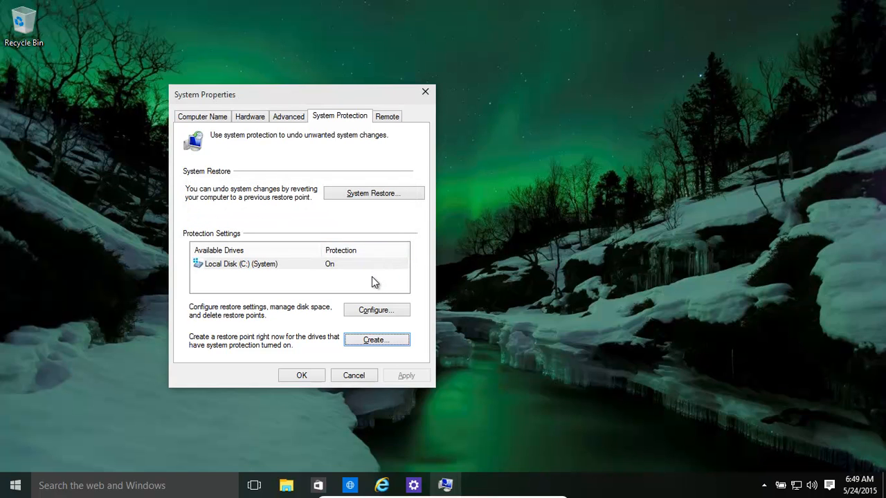
pyautogui.moveTo(310, 254)
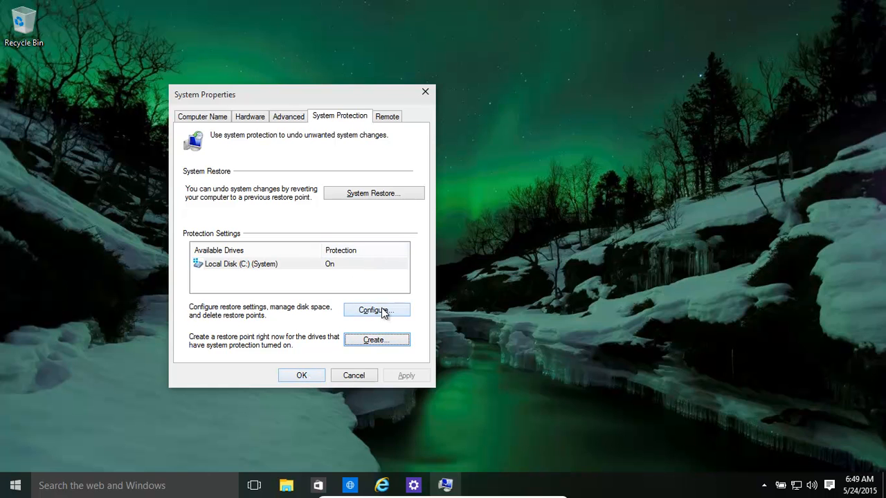
# - Review drive C's restore settings and disk usage, close them and System Properties, and go to Start
pyautogui.click(377, 309)
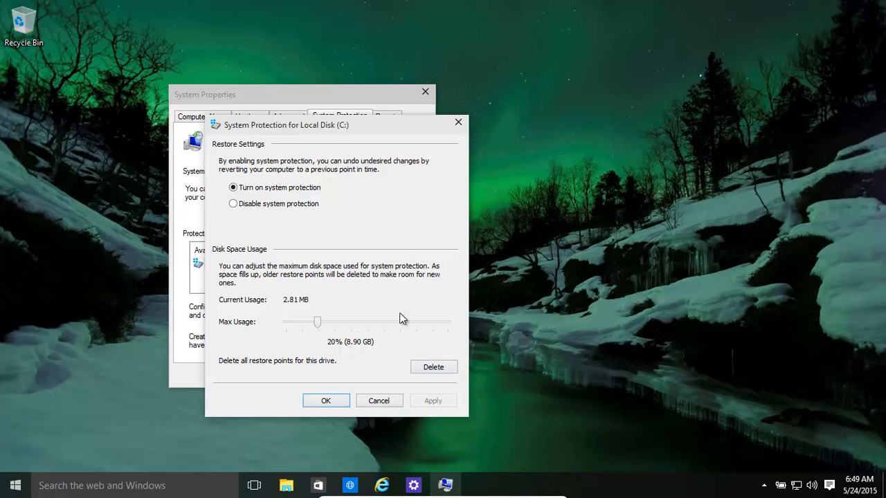
pyautogui.moveTo(339, 414)
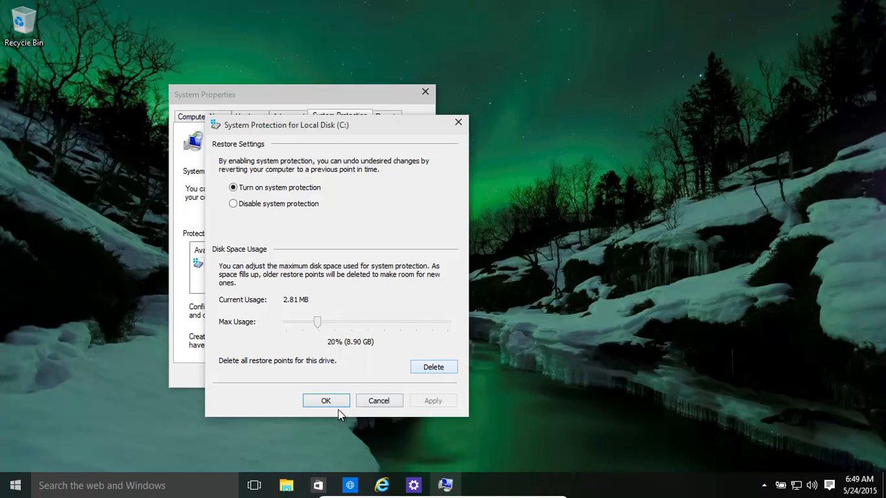
pyautogui.click(325, 401)
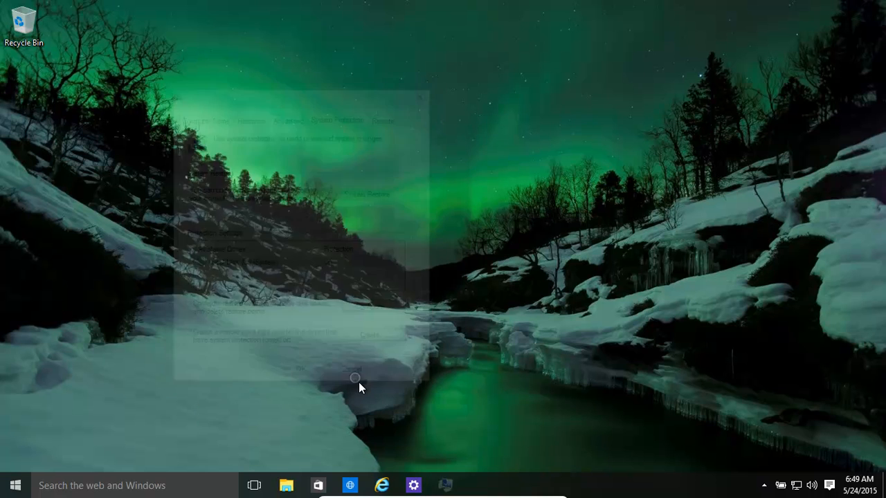
pyautogui.click(355, 377)
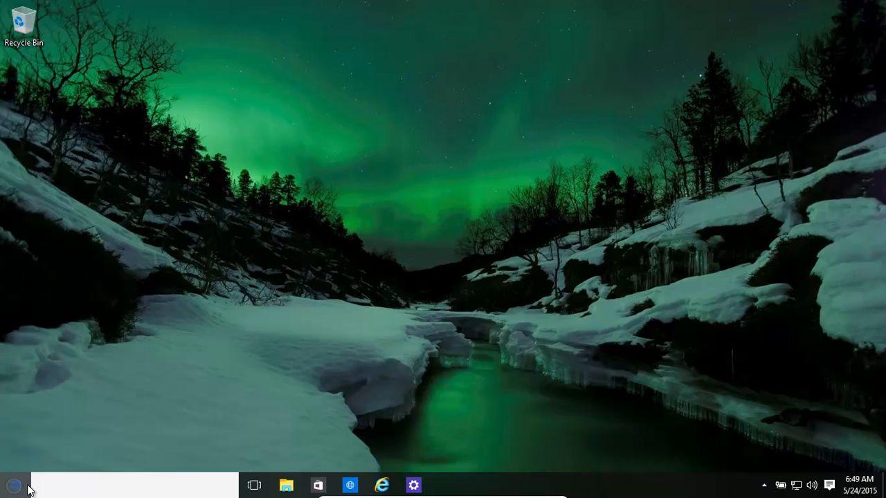
pyautogui.click(14, 485)
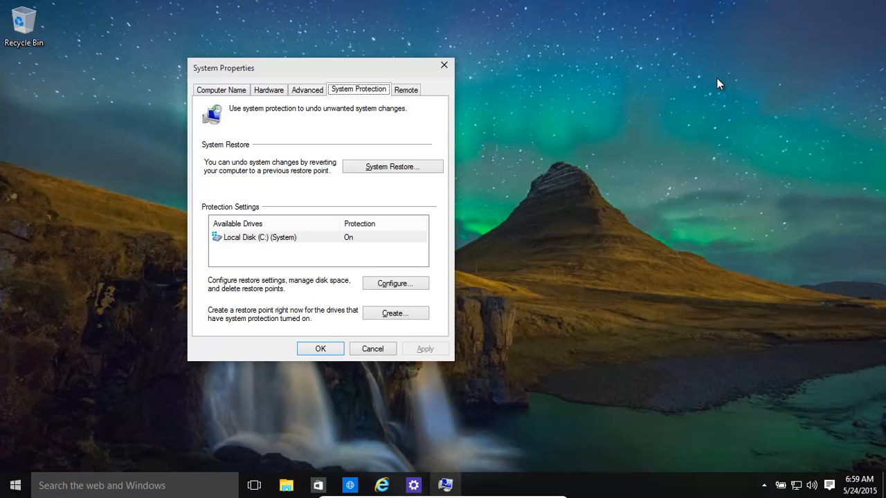
pyautogui.moveTo(386, 136)
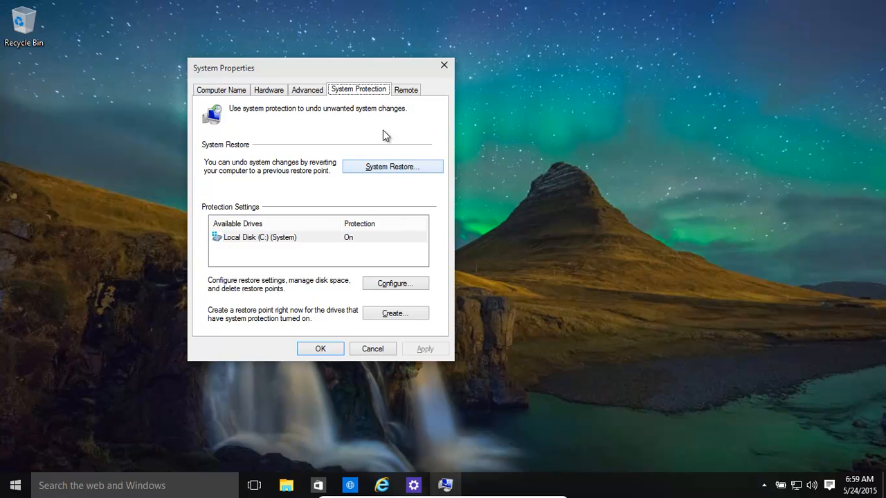
pyautogui.click(15, 484)
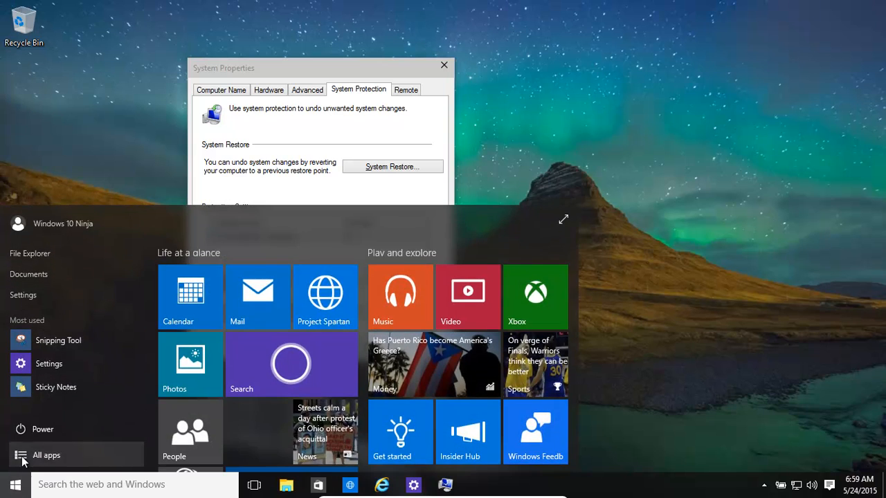
pyautogui.write('restore')
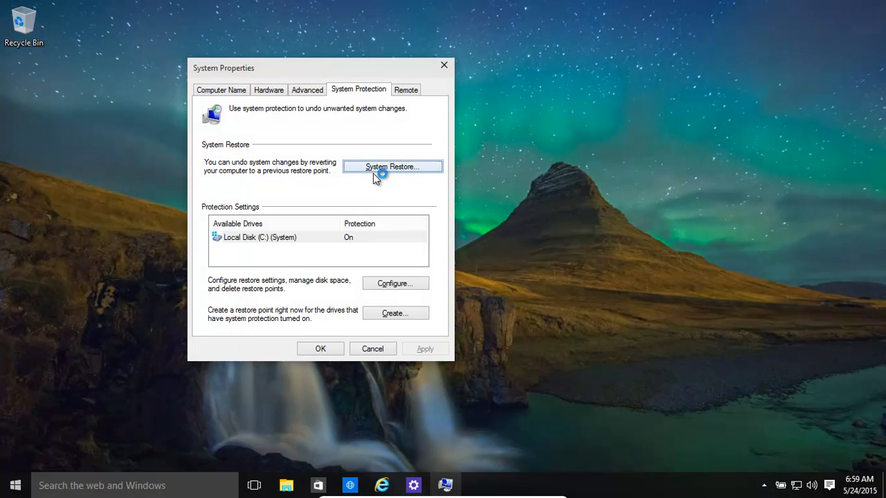
# - Launch System Restore and advance with the Clean PC point to the confirmation page
pyautogui.click(391, 166)
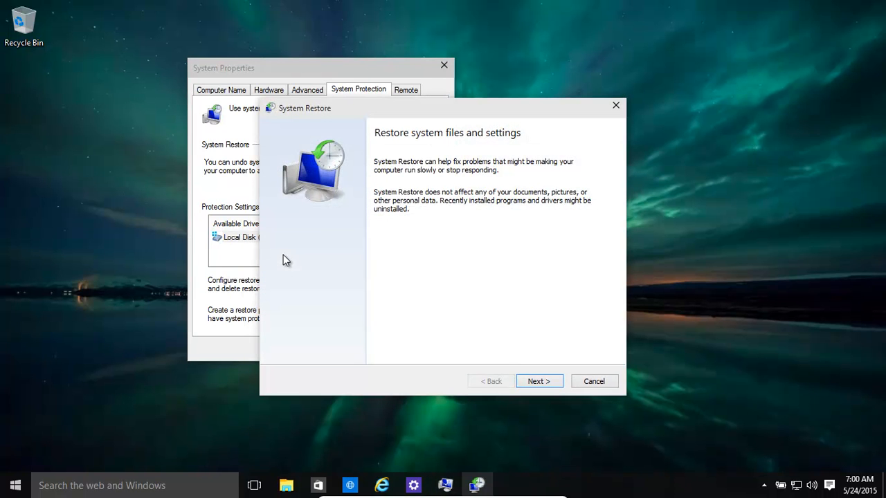
pyautogui.click(540, 382)
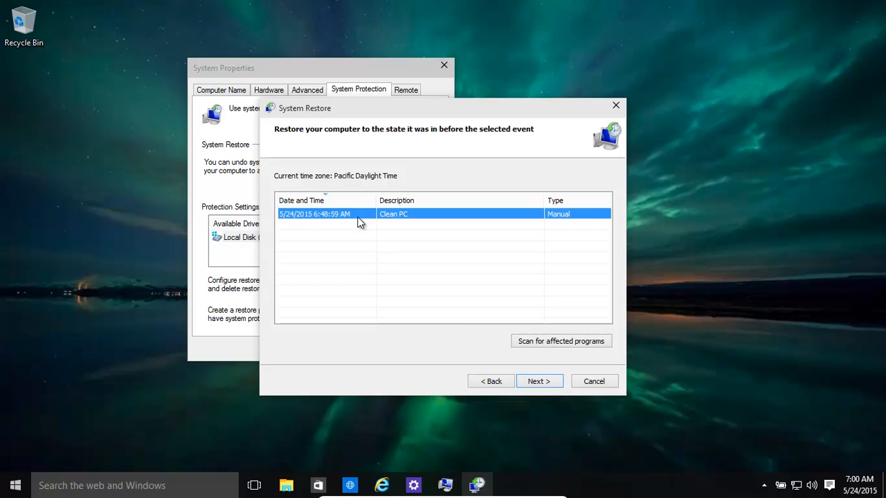
pyautogui.moveTo(310, 268)
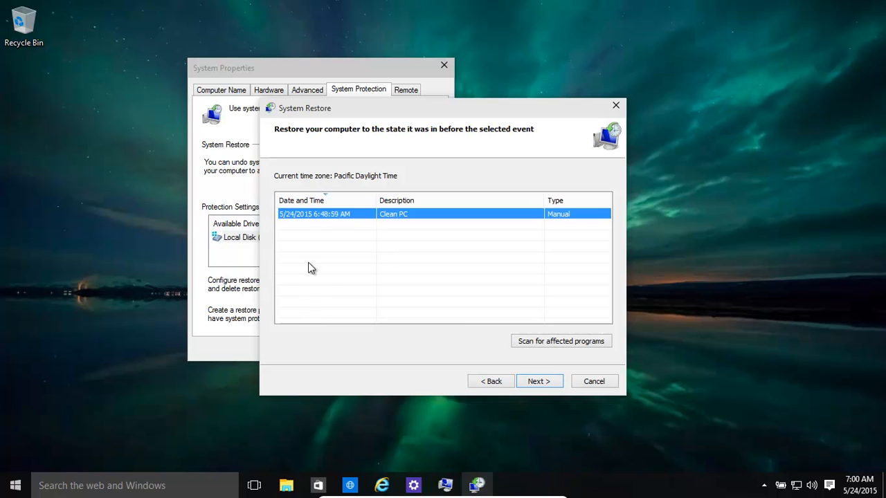
pyautogui.moveTo(338, 267)
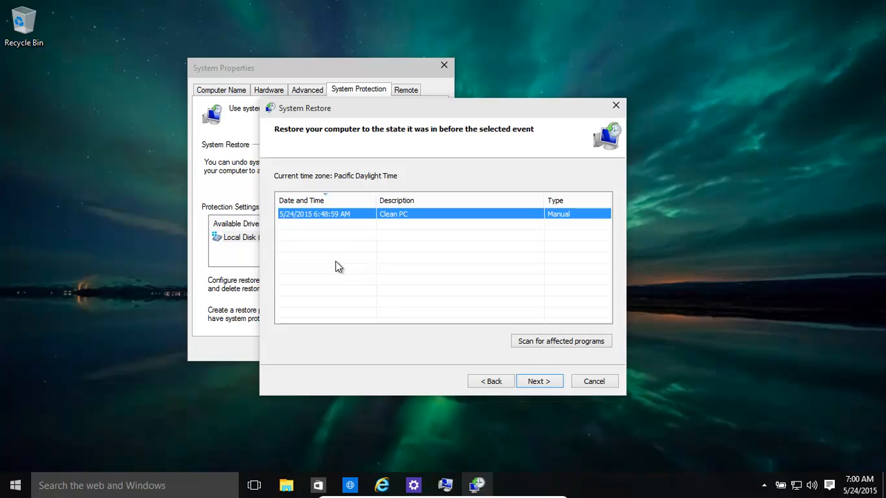
pyautogui.moveTo(374, 227)
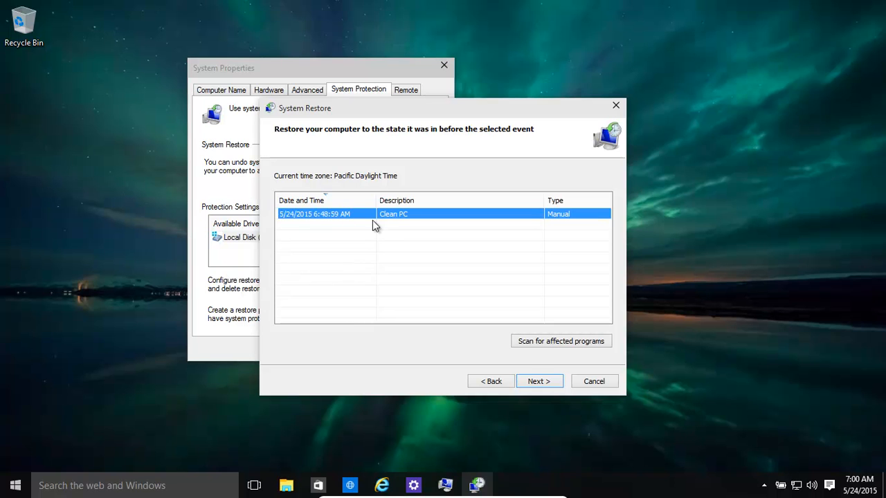
pyautogui.moveTo(291, 230)
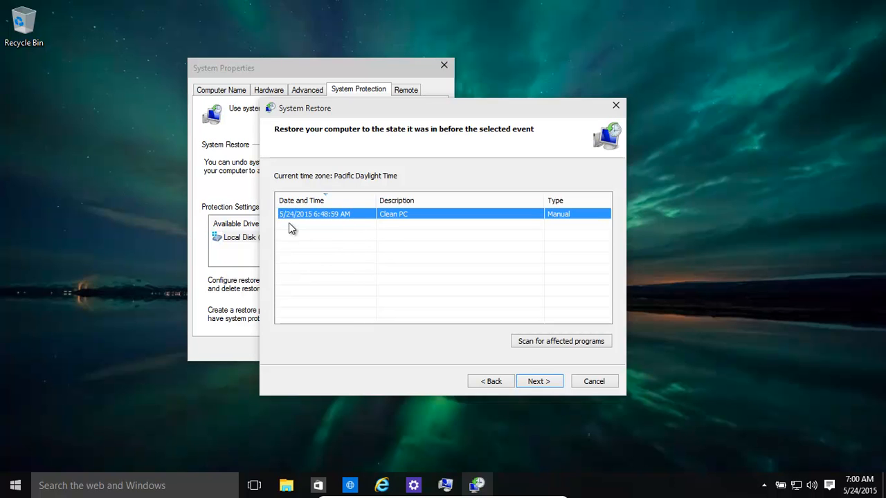
pyautogui.click(321, 252)
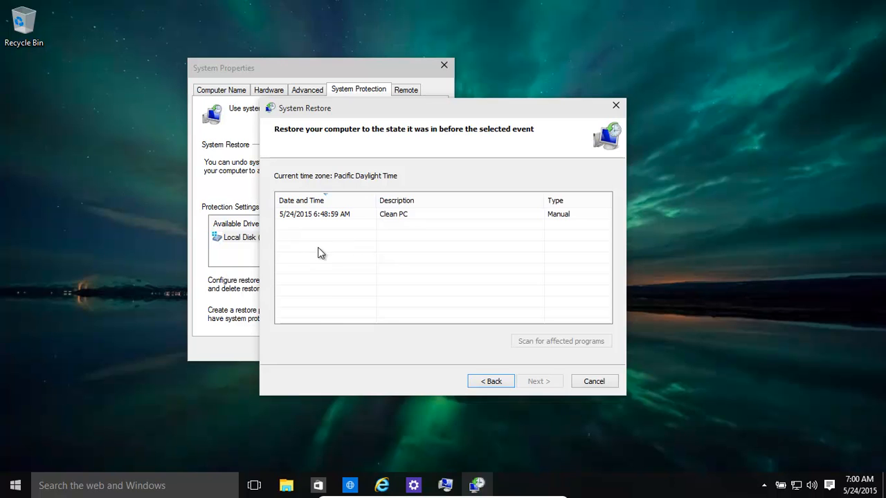
pyautogui.moveTo(310, 277)
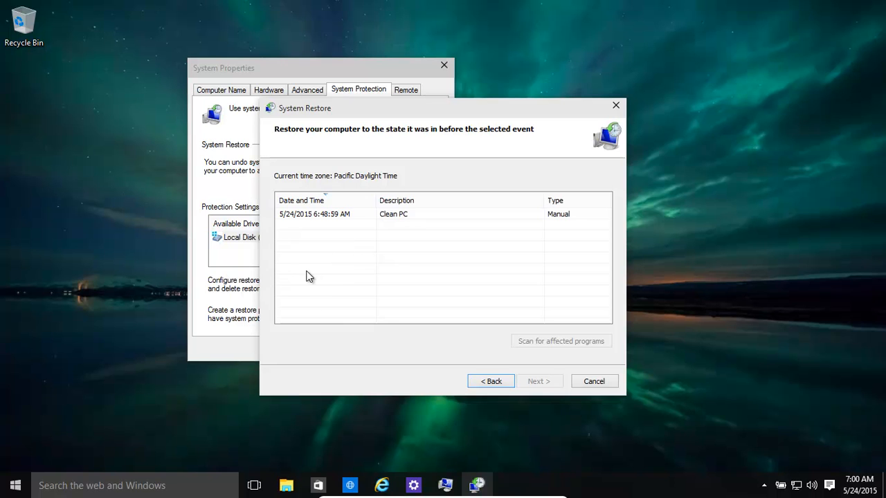
pyautogui.moveTo(302, 269)
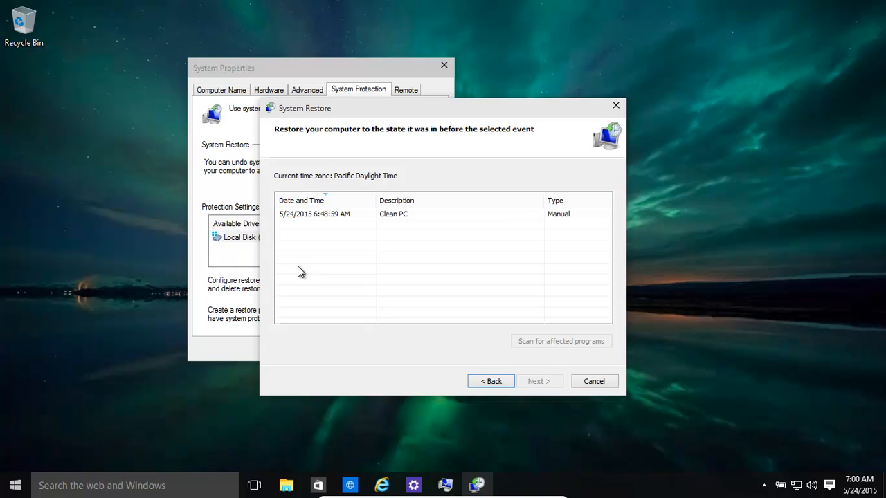
pyautogui.moveTo(310, 300)
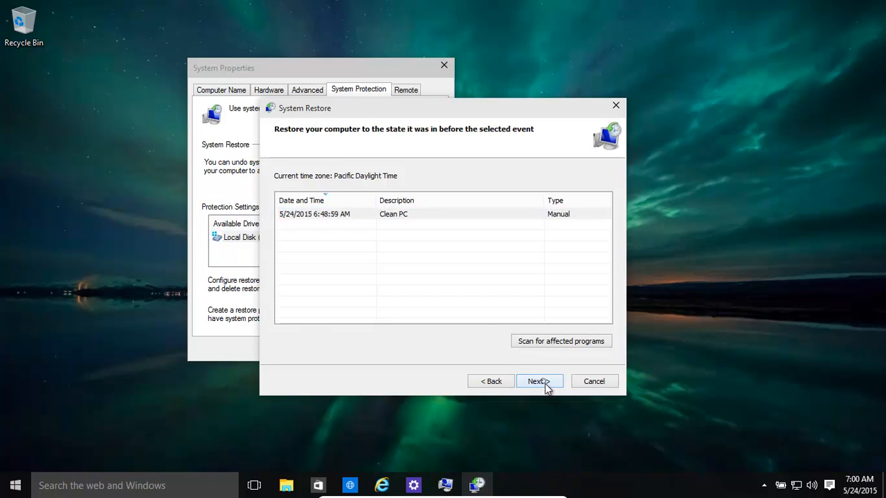
pyautogui.click(538, 382)
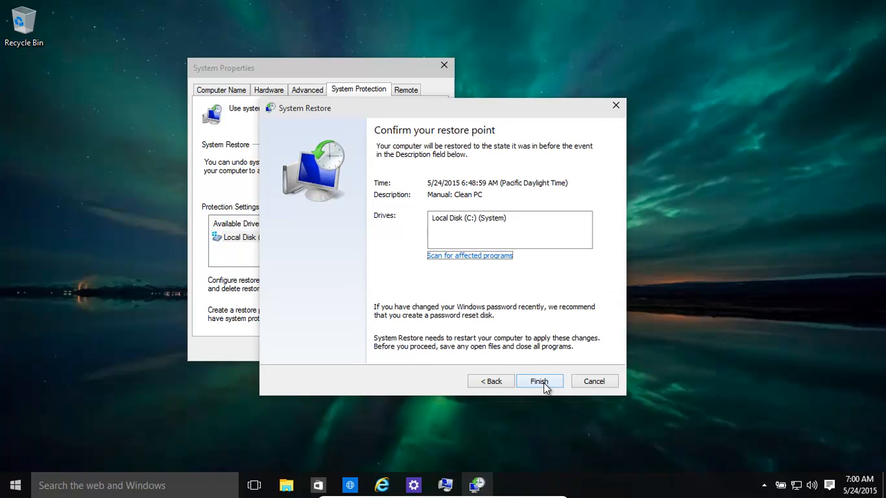
pyautogui.moveTo(473, 261)
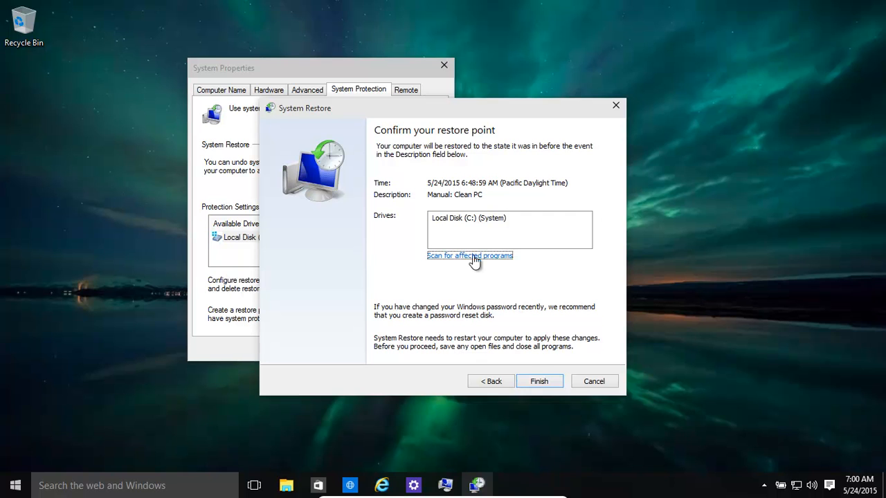
pyautogui.moveTo(404, 227)
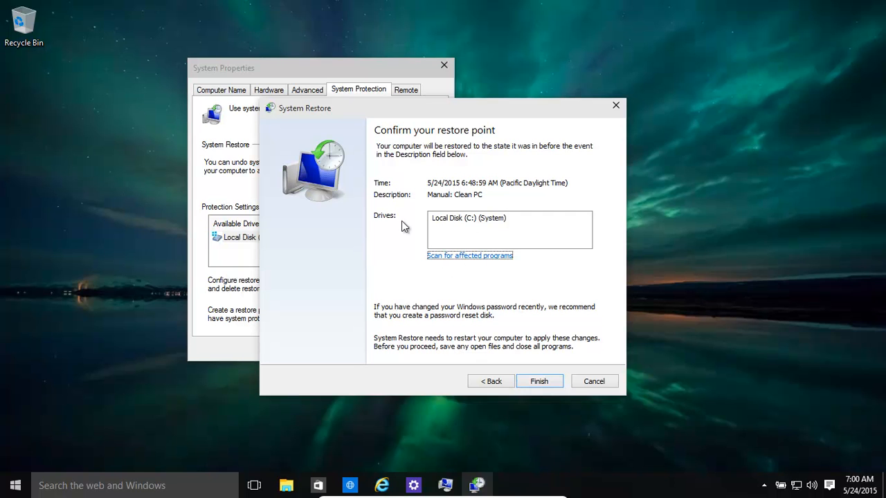
pyautogui.moveTo(456, 271)
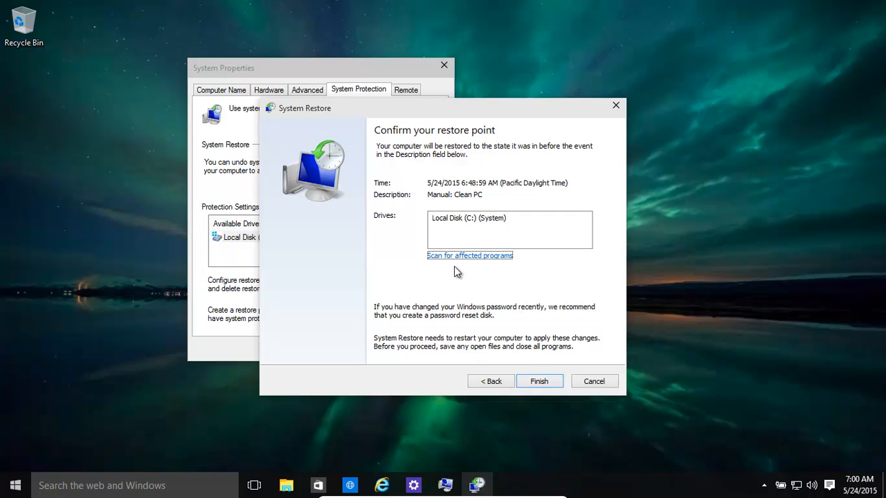
pyautogui.moveTo(578, 382)
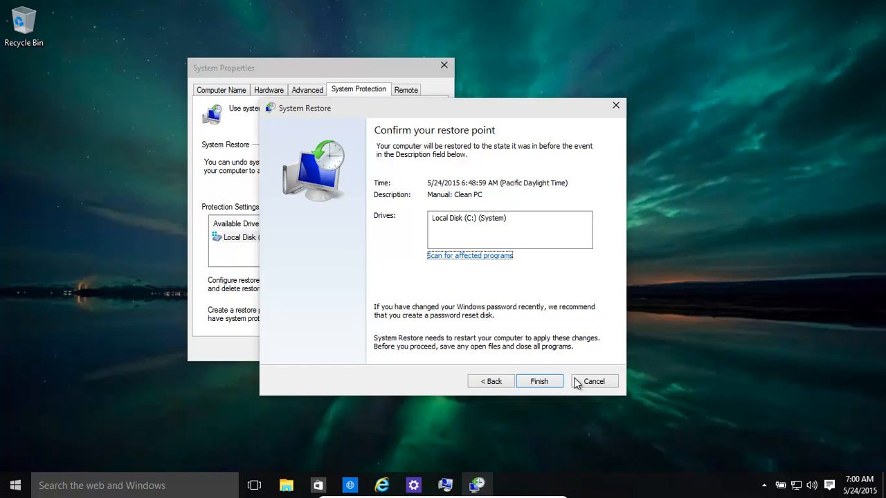
# - Cancel the pending restore, close System Properties, and bring up the Start menu
pyautogui.click(592, 381)
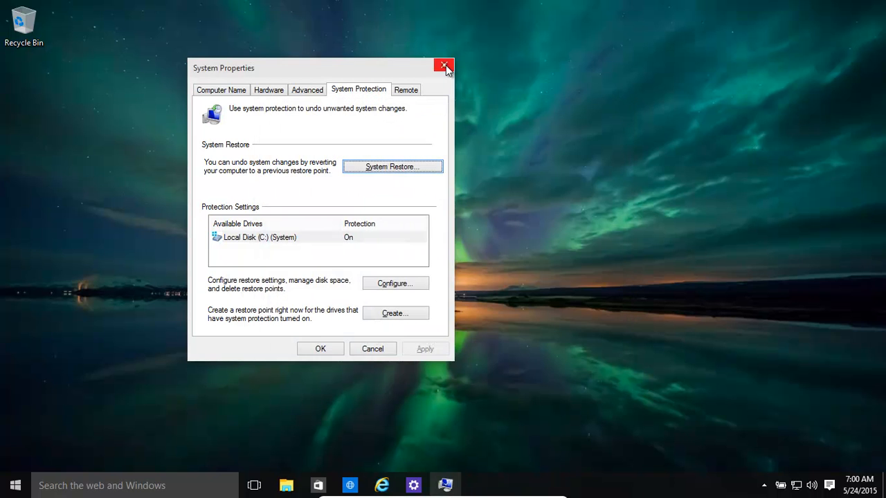
pyautogui.click(443, 66)
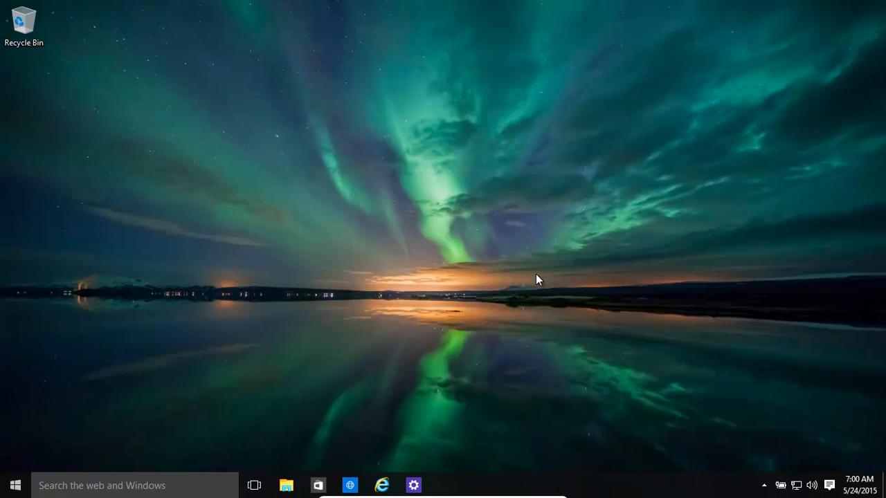
pyautogui.moveTo(15, 484)
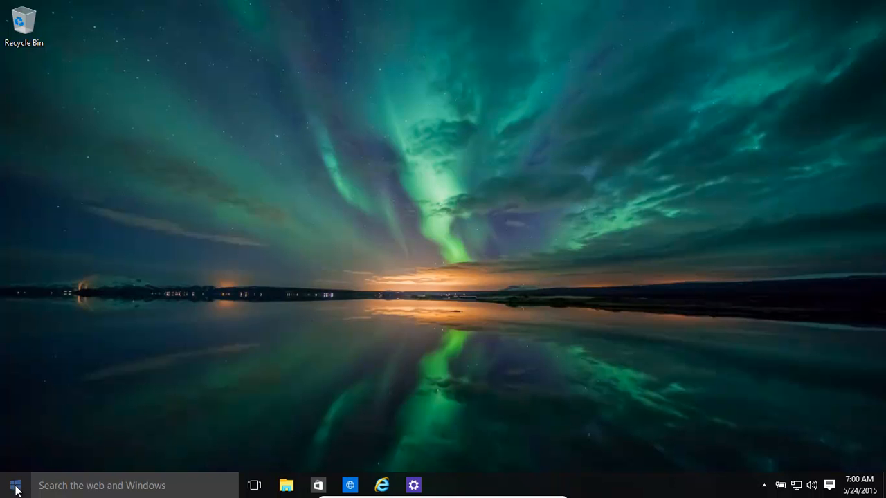
pyautogui.click(14, 484)
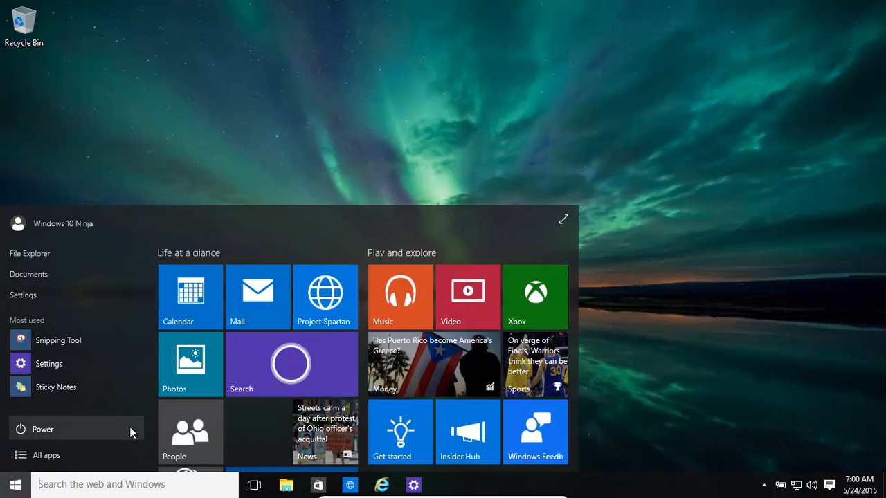
pyautogui.moveTo(38, 487)
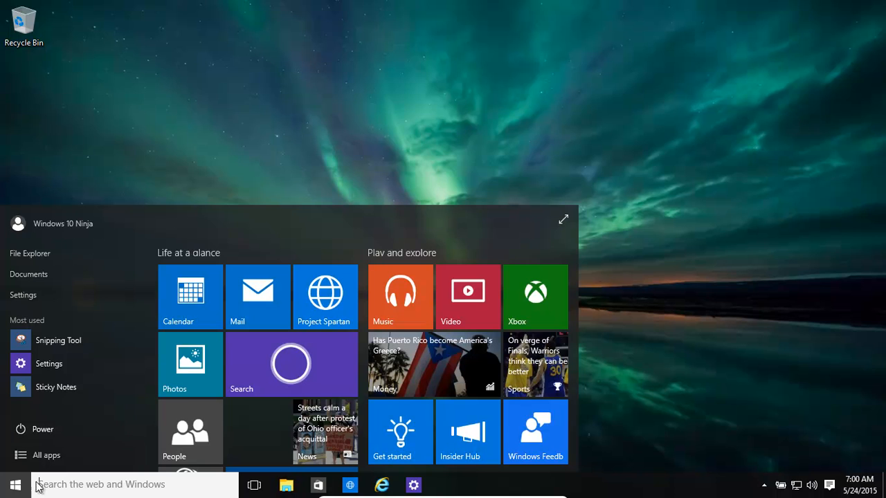
pyautogui.rightClick(16, 484)
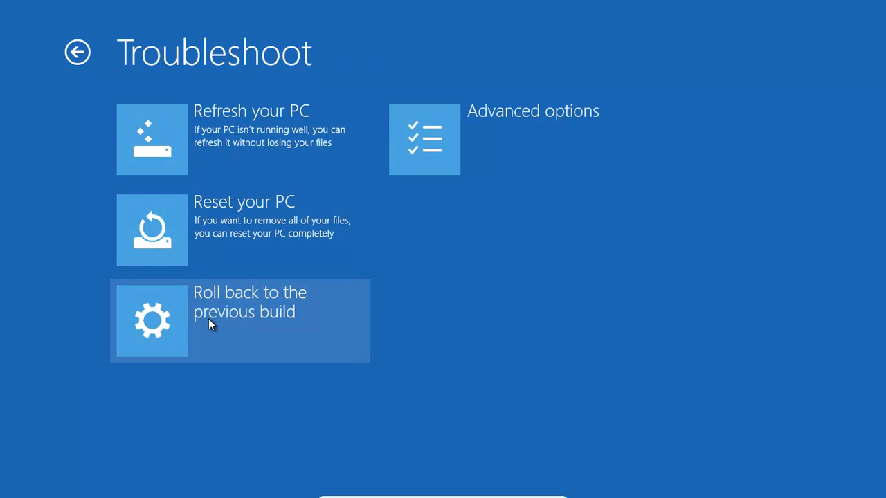
pyautogui.moveTo(260, 205)
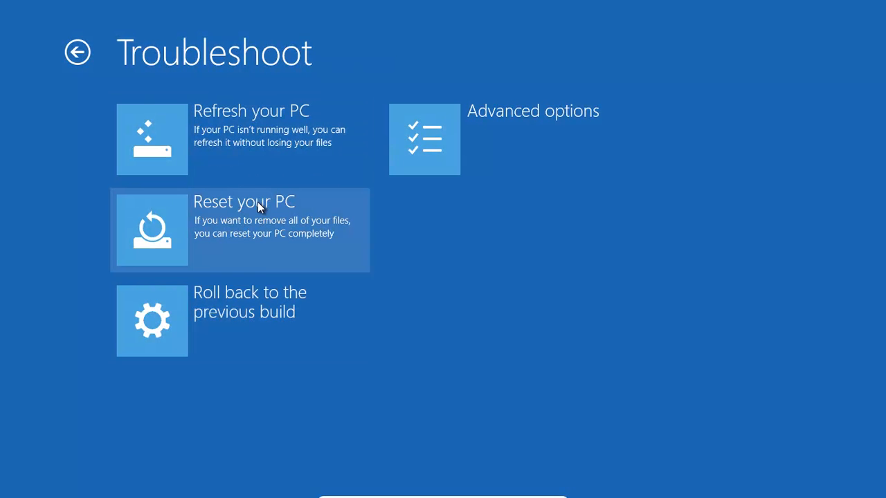
pyautogui.moveTo(463, 188)
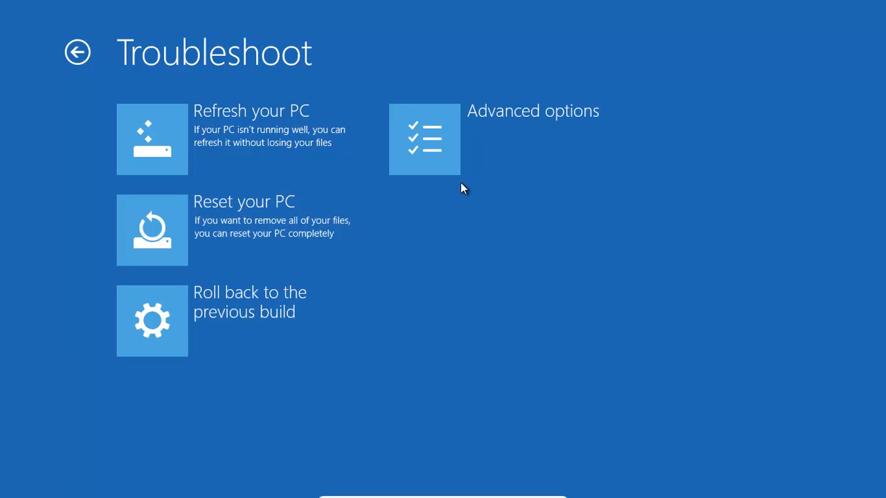
# - From Troubleshoot go into Advanced options and start System Restore
pyautogui.click(423, 138)
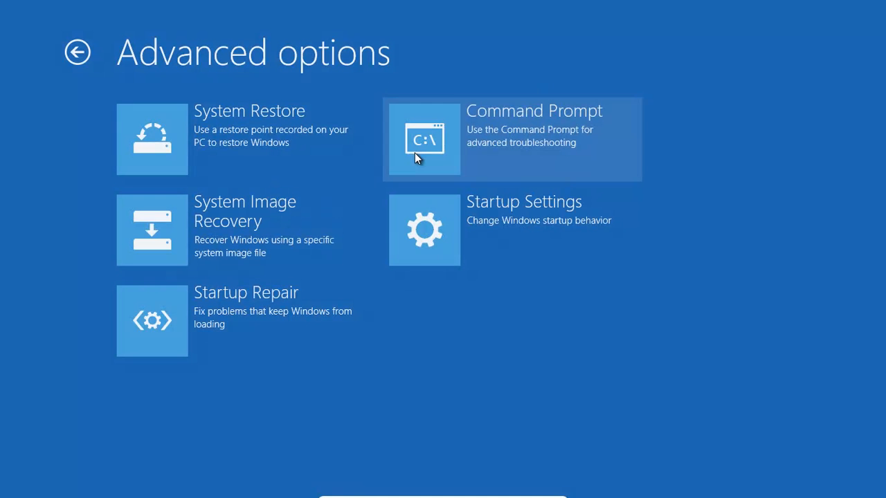
pyautogui.moveTo(210, 137)
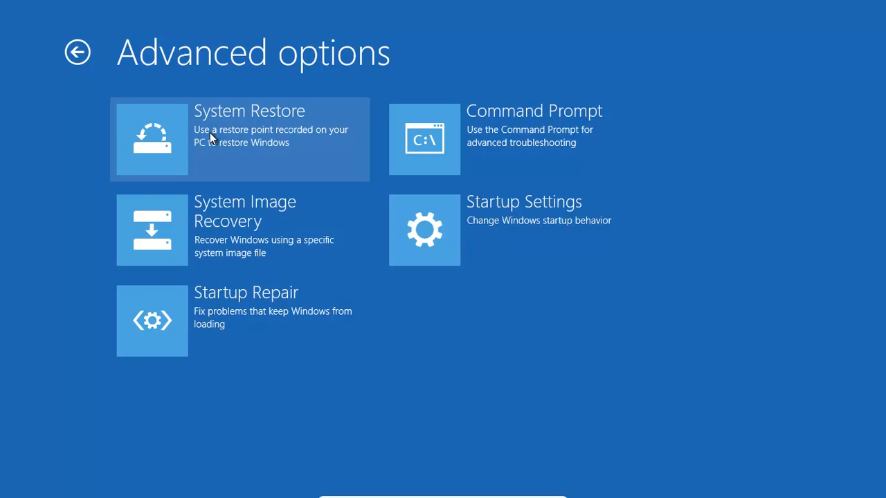
pyautogui.click(238, 139)
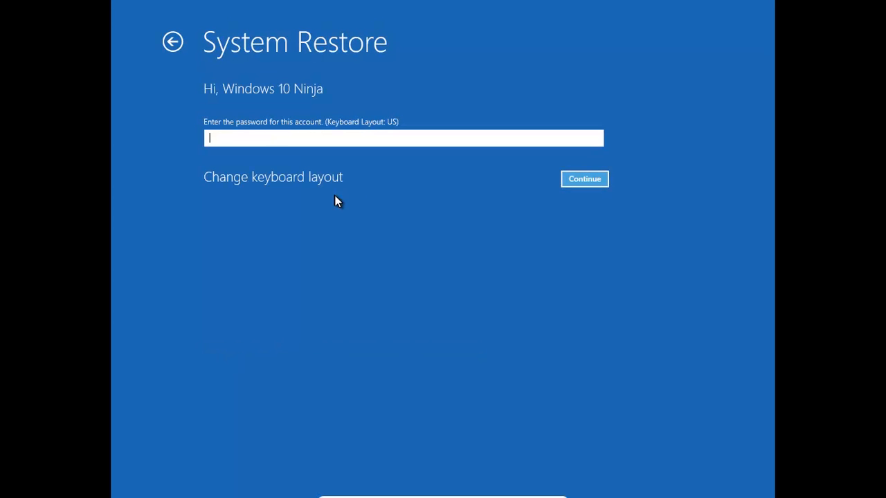
# - Continue past the account password screen and advance to the restore point list with Clean PC
pyautogui.click(584, 179)
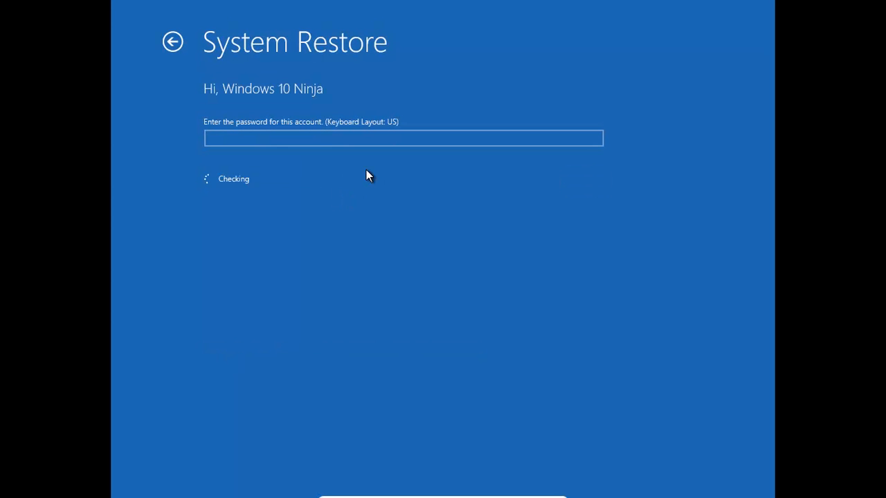
pyautogui.moveTo(404, 254)
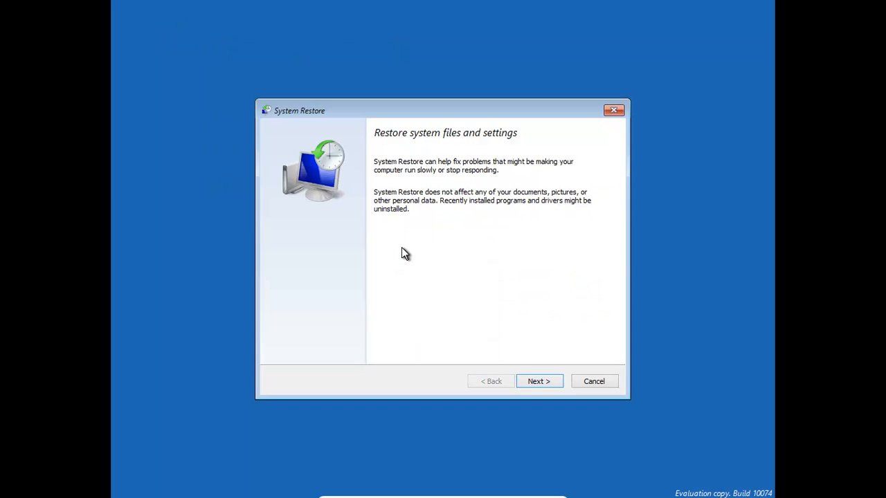
pyautogui.click(538, 382)
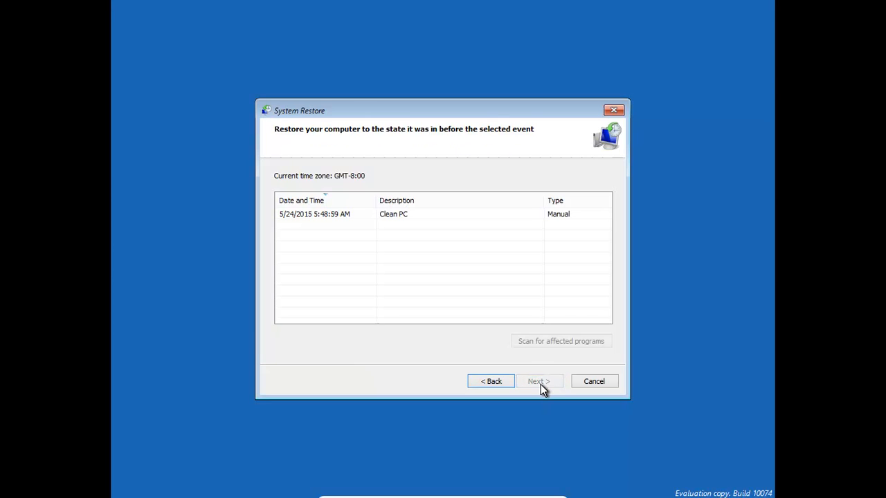
pyautogui.moveTo(306, 218)
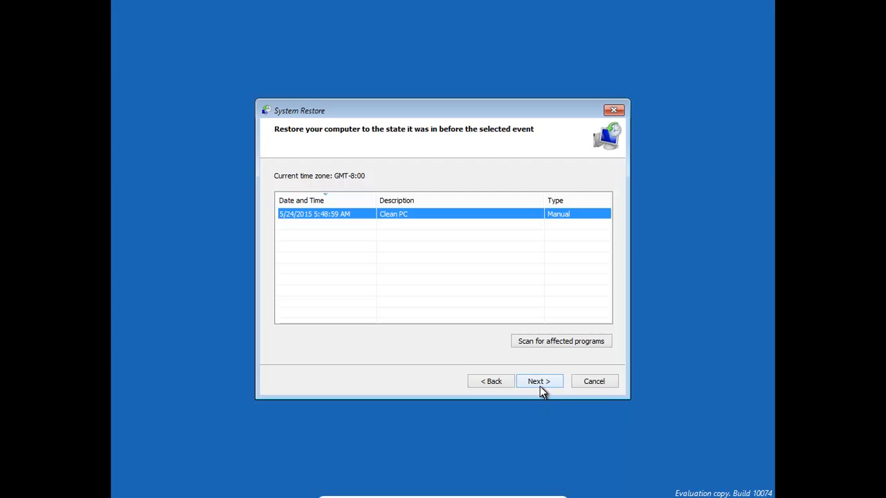
pyautogui.moveTo(560, 344)
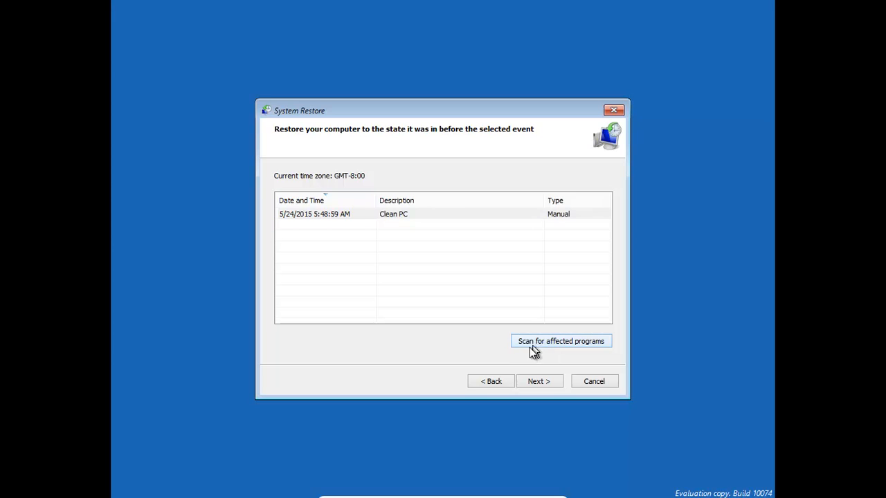
# - Scan for programs affected by the Clean PC restore and review the empty report
pyautogui.click(559, 341)
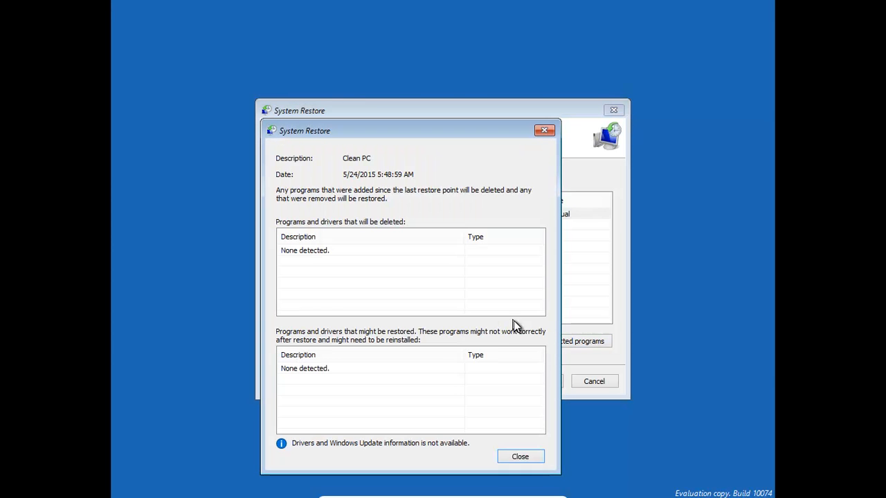
pyautogui.moveTo(293, 284)
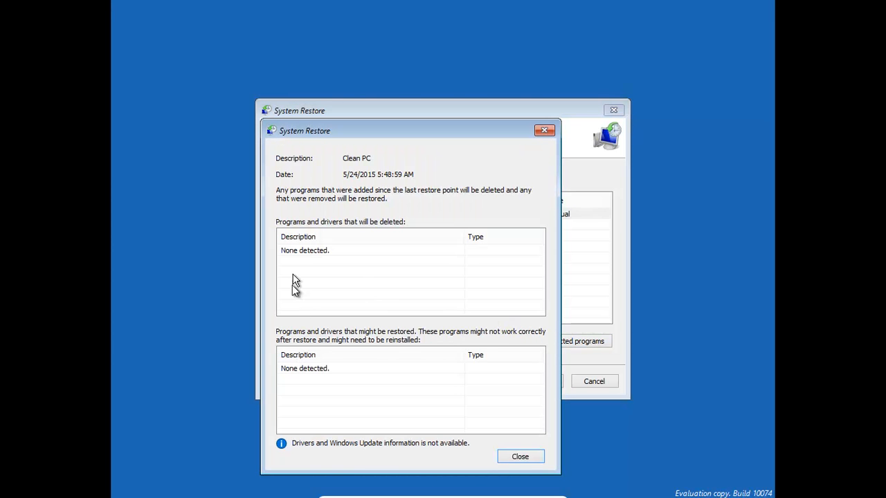
pyautogui.moveTo(304, 355)
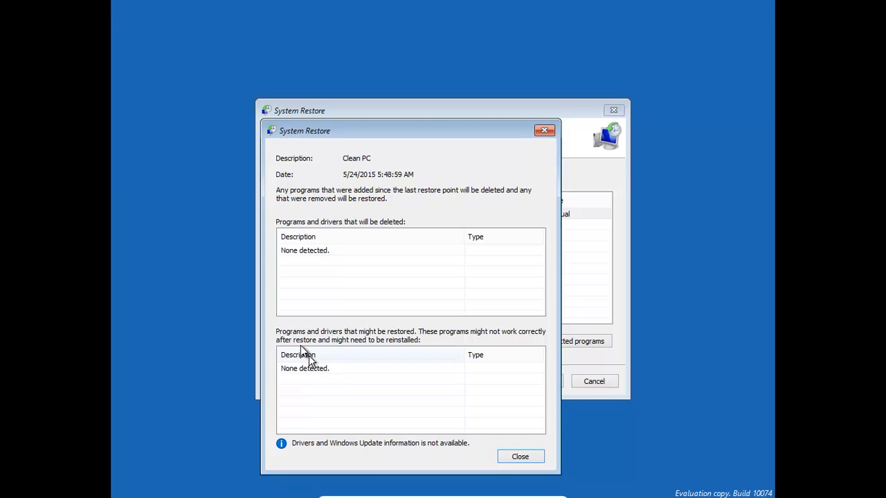
pyautogui.moveTo(357, 296)
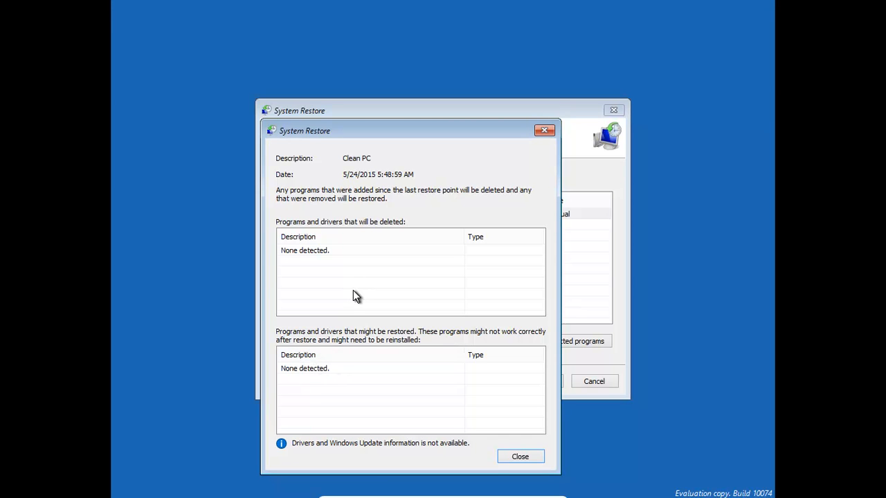
pyautogui.moveTo(361, 354)
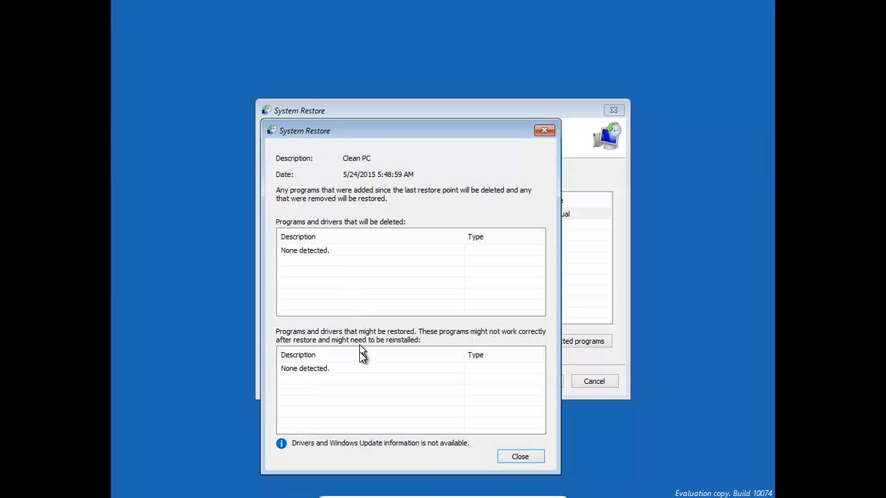
pyautogui.moveTo(396, 256)
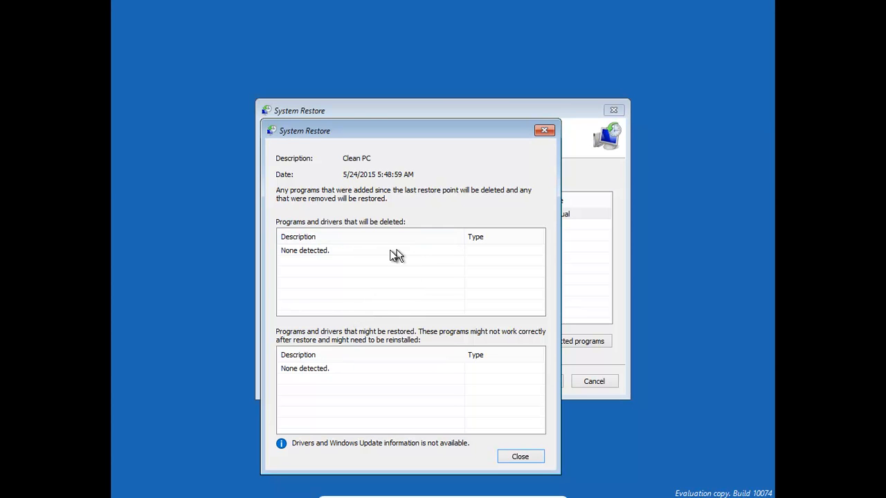
pyautogui.moveTo(307, 374)
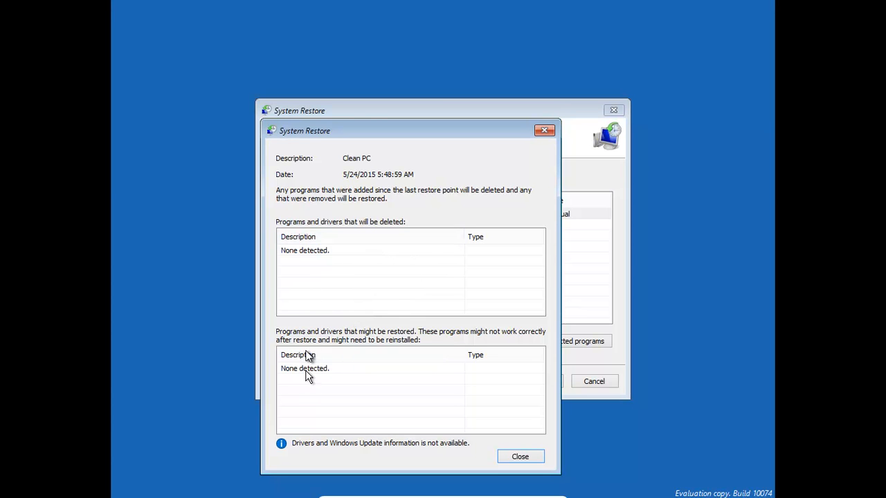
pyautogui.moveTo(362, 276)
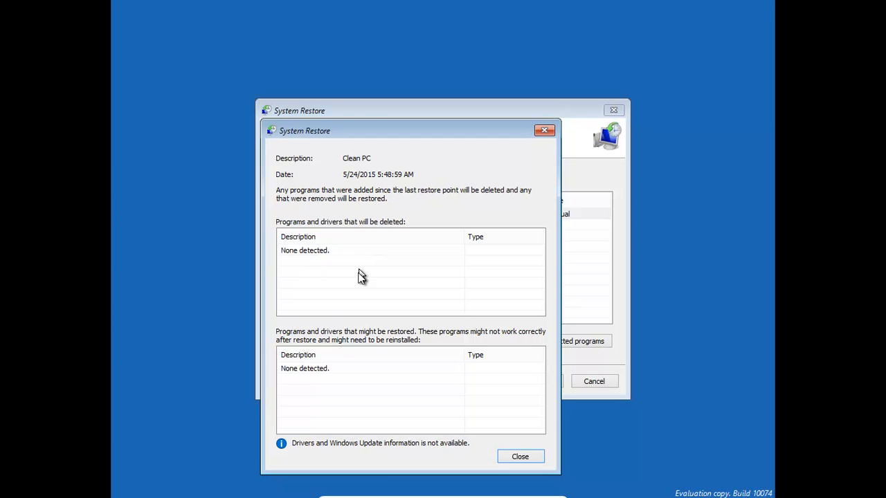
pyautogui.click(304, 368)
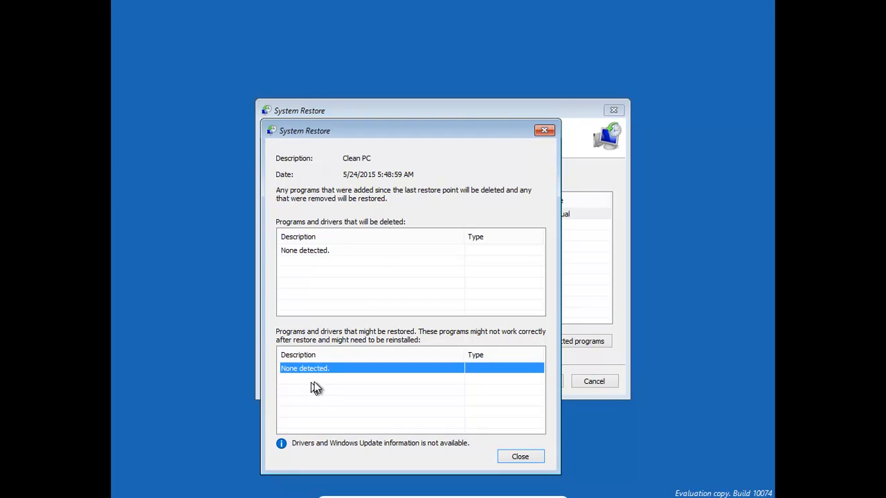
pyautogui.moveTo(325, 357)
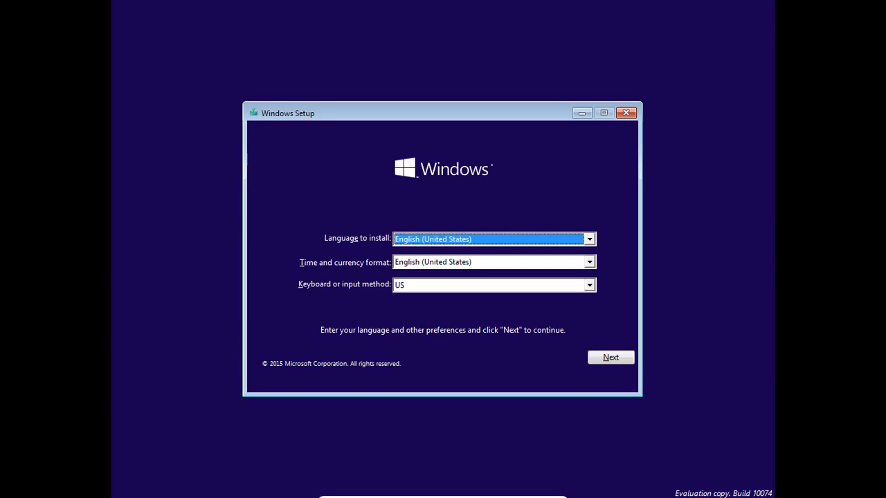
pyautogui.moveTo(602, 242)
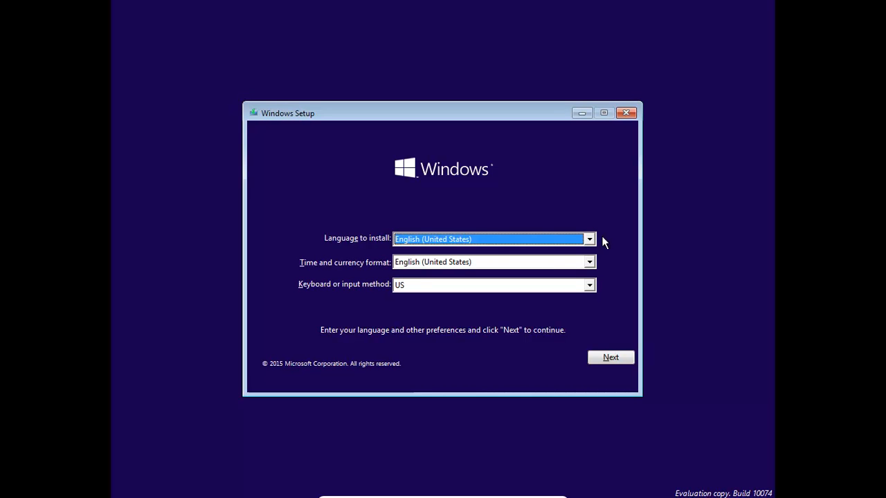
pyautogui.moveTo(587, 258)
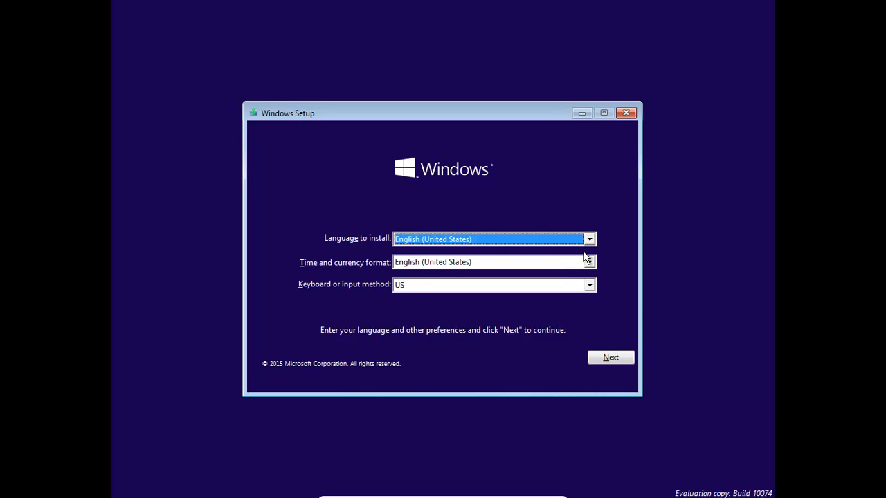
pyautogui.moveTo(689, 275)
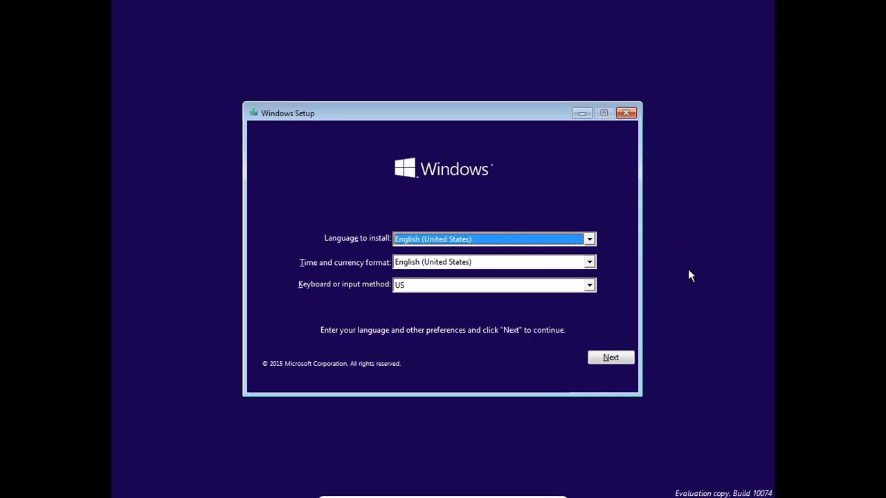
pyautogui.moveTo(657, 268)
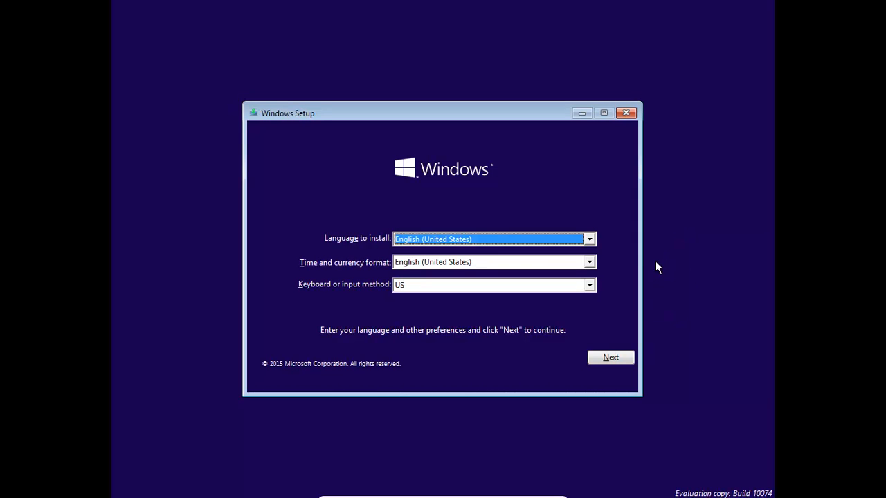
pyautogui.moveTo(505, 156)
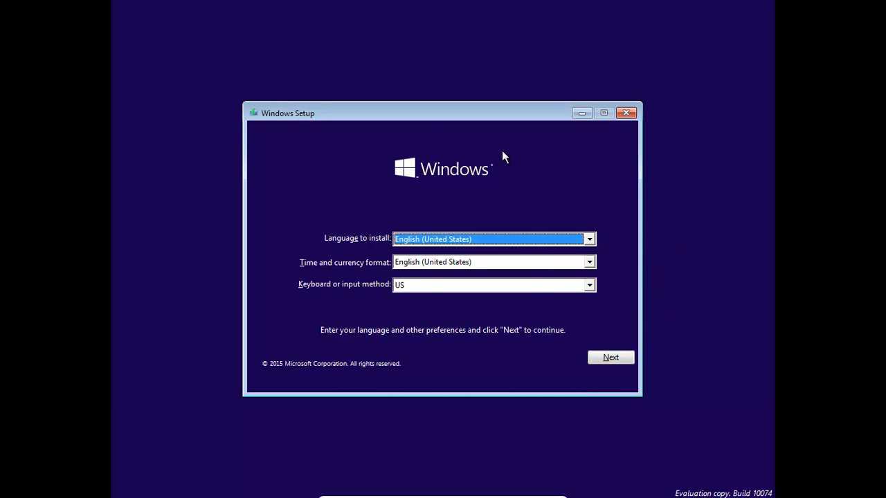
pyautogui.moveTo(610, 357)
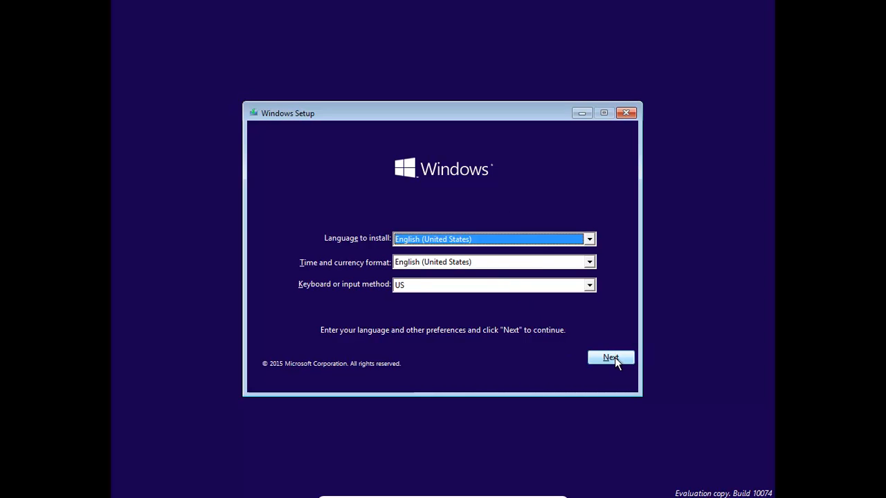
# - Accept English (United States) language, format and US keyboard and continue to Install now/repair
pyautogui.click(610, 357)
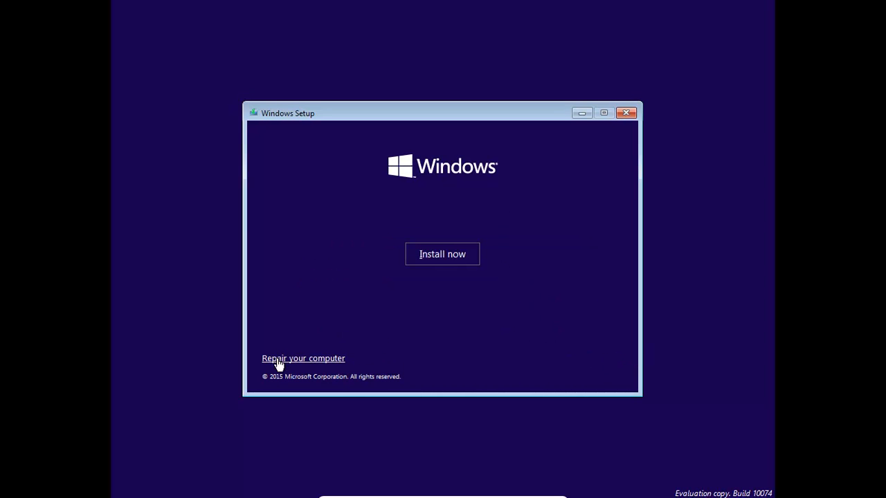
# - Choose Repair your computer, then Troubleshoot, Advanced options and System Restore
pyautogui.click(303, 357)
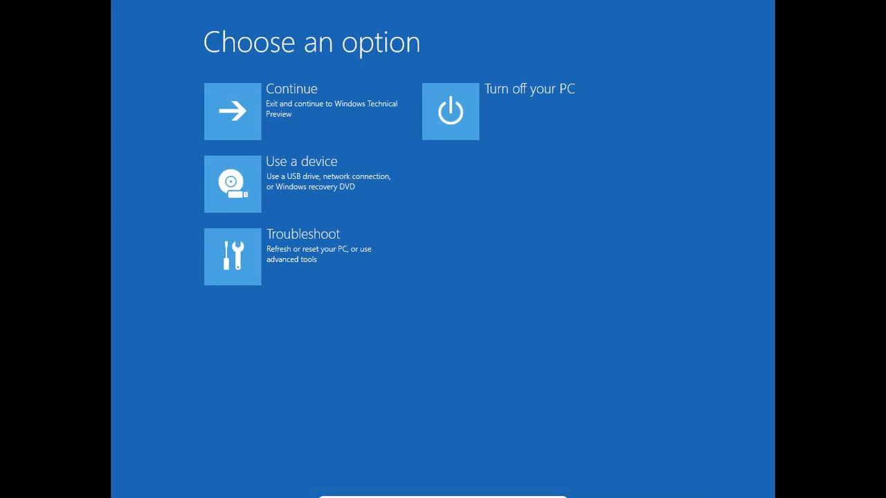
pyautogui.moveTo(284, 256)
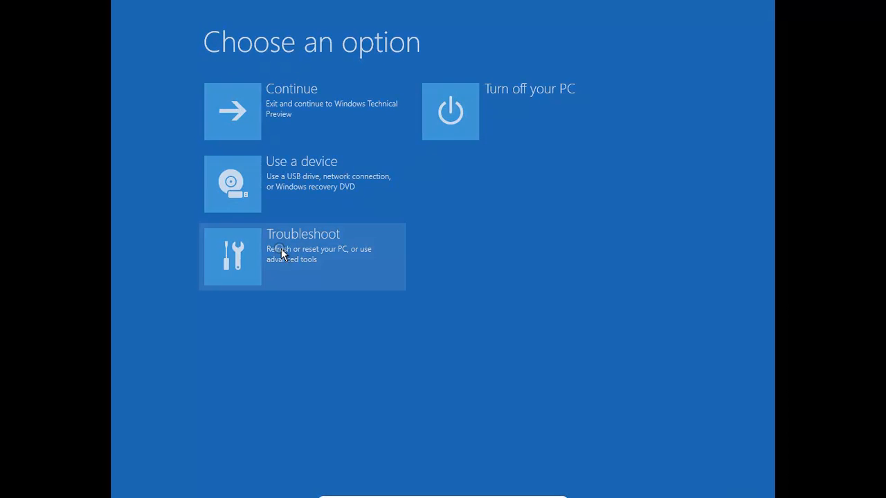
pyautogui.click(301, 255)
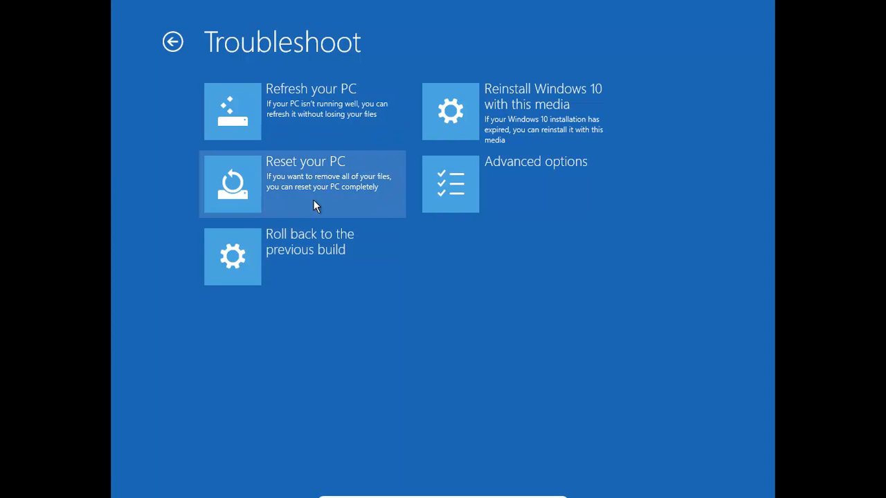
pyautogui.click(450, 183)
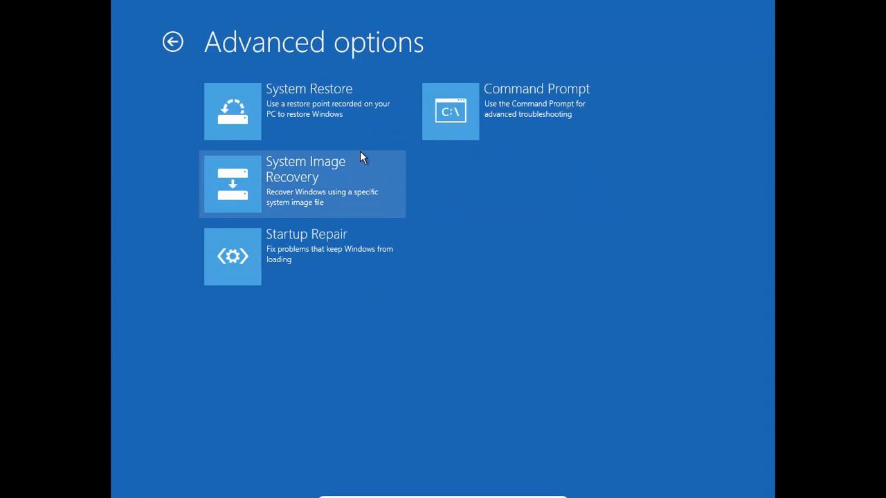
pyautogui.moveTo(326, 111)
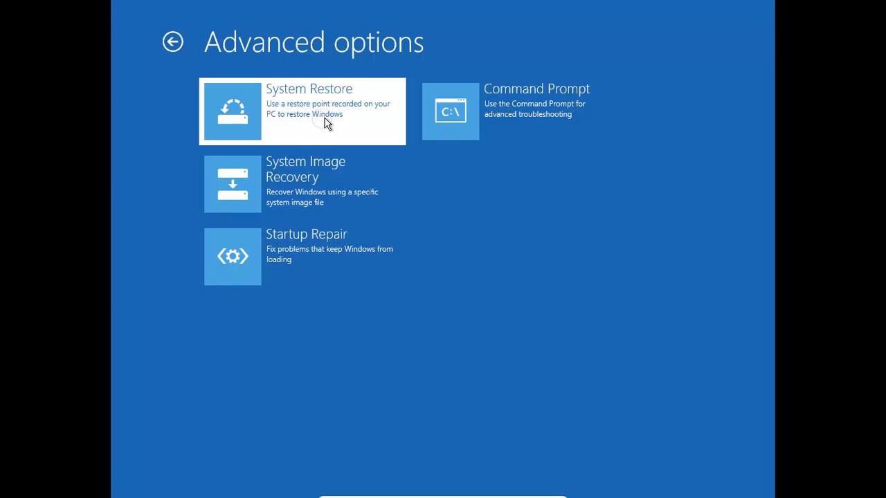
pyautogui.click(302, 110)
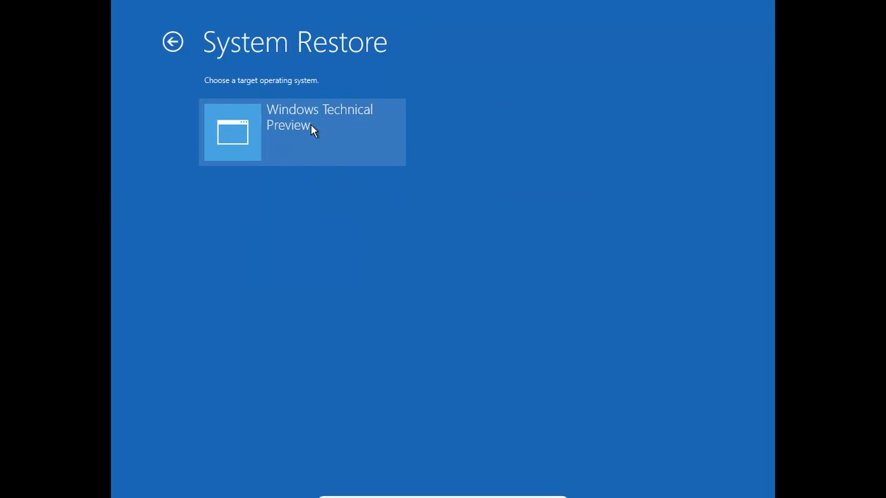
# - Select Windows Technical Preview and advance to the restore point list showing 'Clean PC'
pyautogui.click(302, 133)
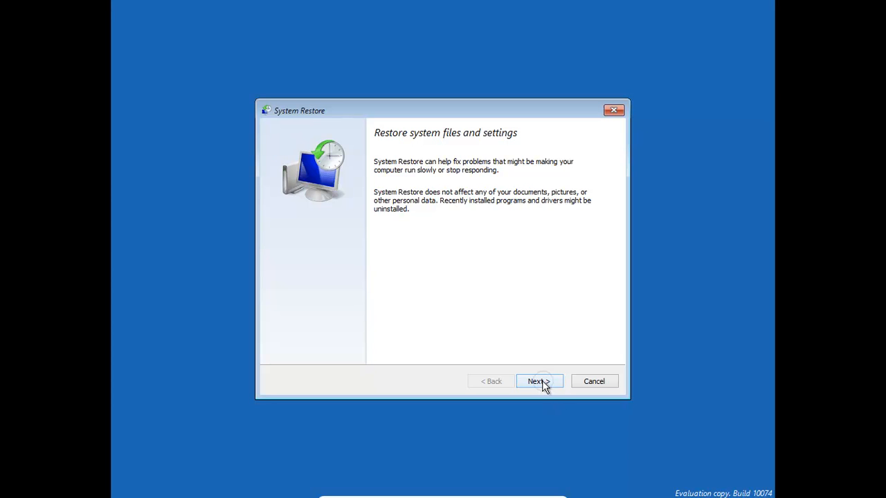
pyautogui.click(538, 382)
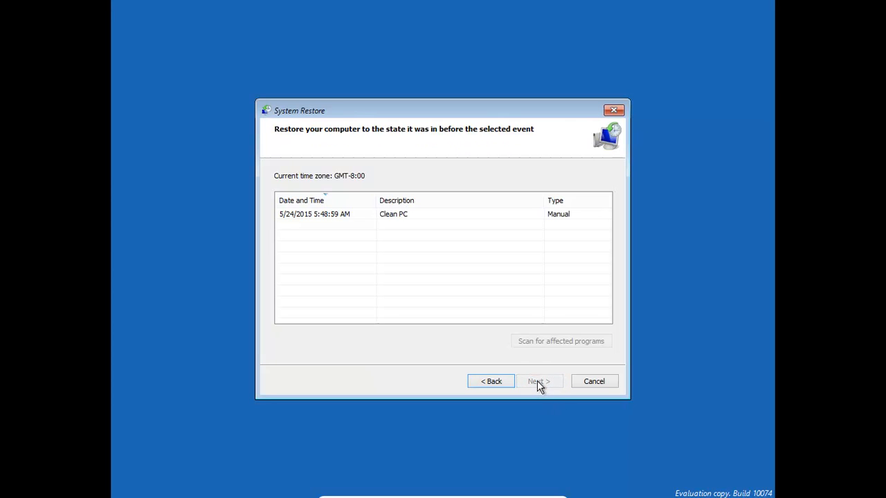
pyautogui.moveTo(368, 220)
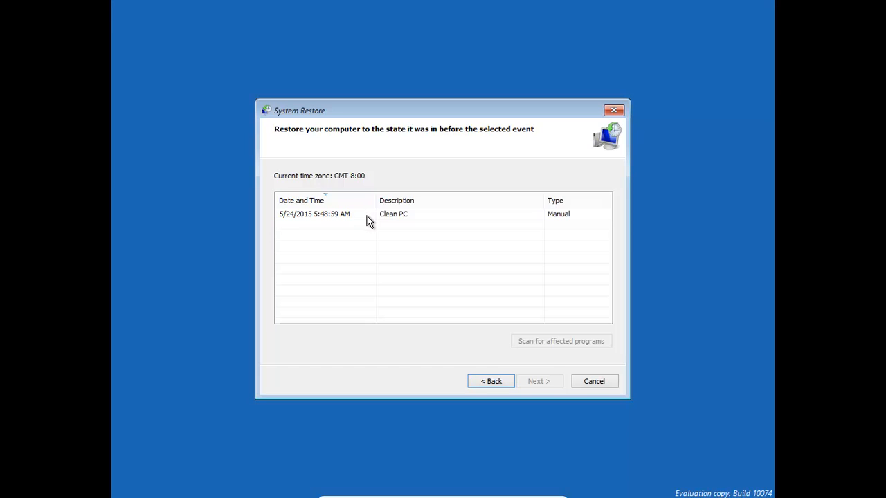
pyautogui.moveTo(426, 303)
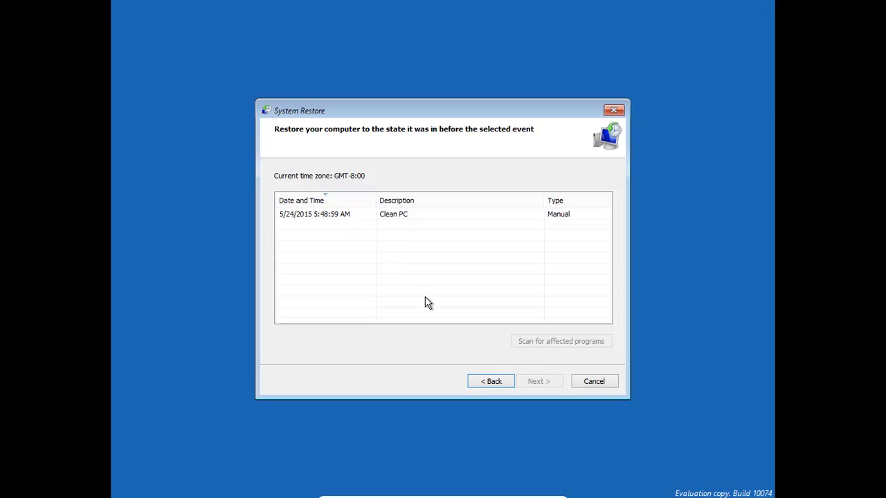
pyautogui.moveTo(418, 314)
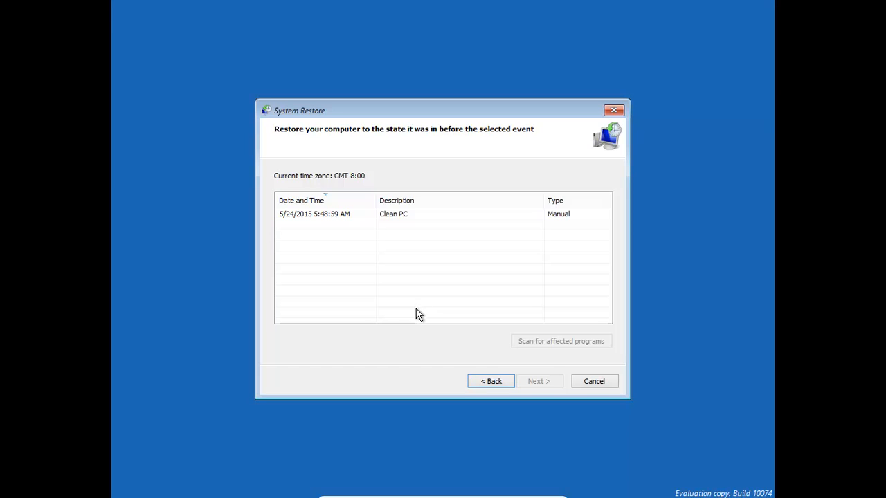
pyautogui.moveTo(408, 327)
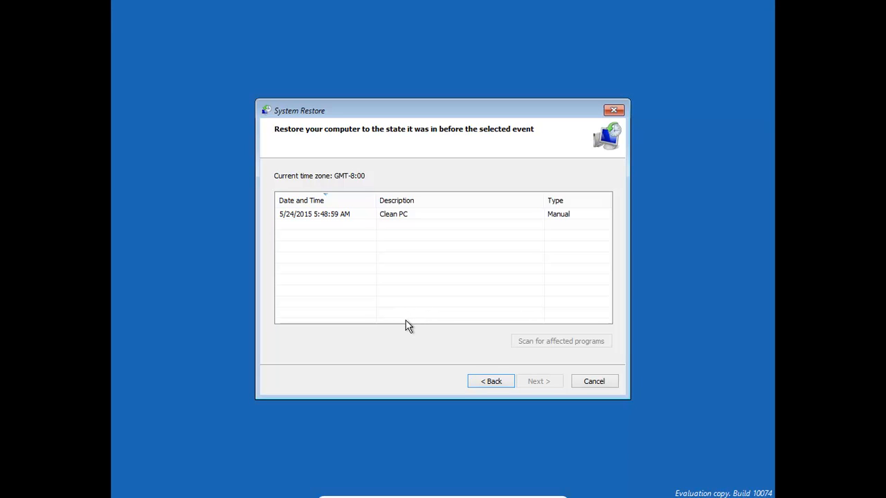